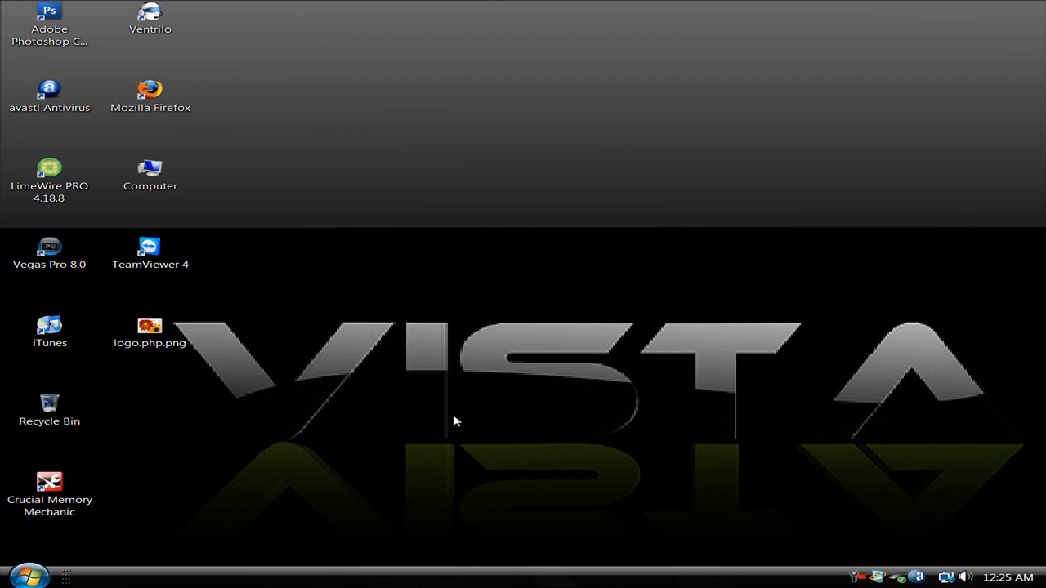
Step: Select the Mozilla Firefox desktop shortcut and bring up its context menu
{"action": "left_click", "coordinate": [151, 97]}
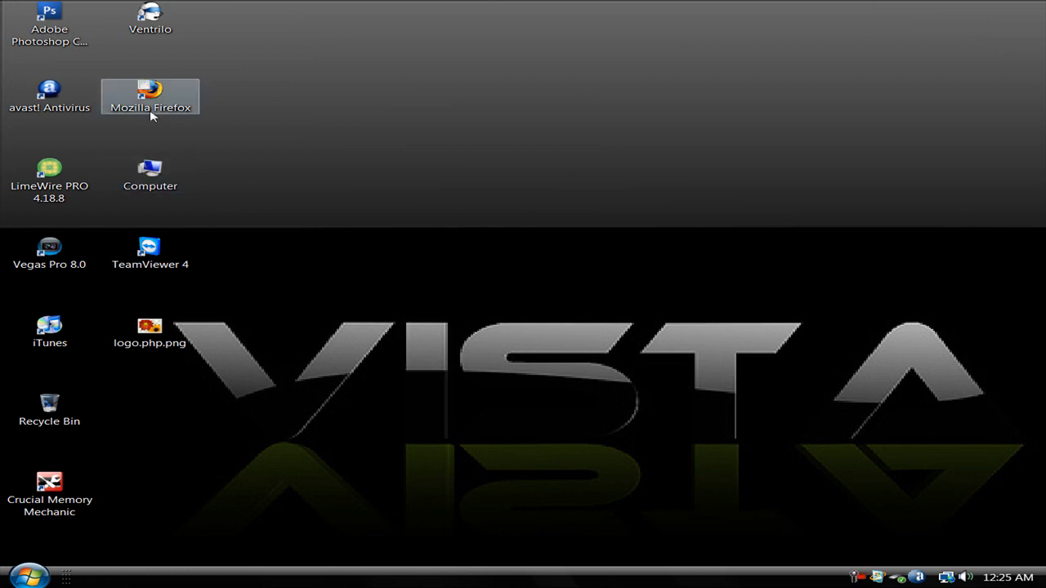
{"action": "mouse_move", "coordinate": [152, 98]}
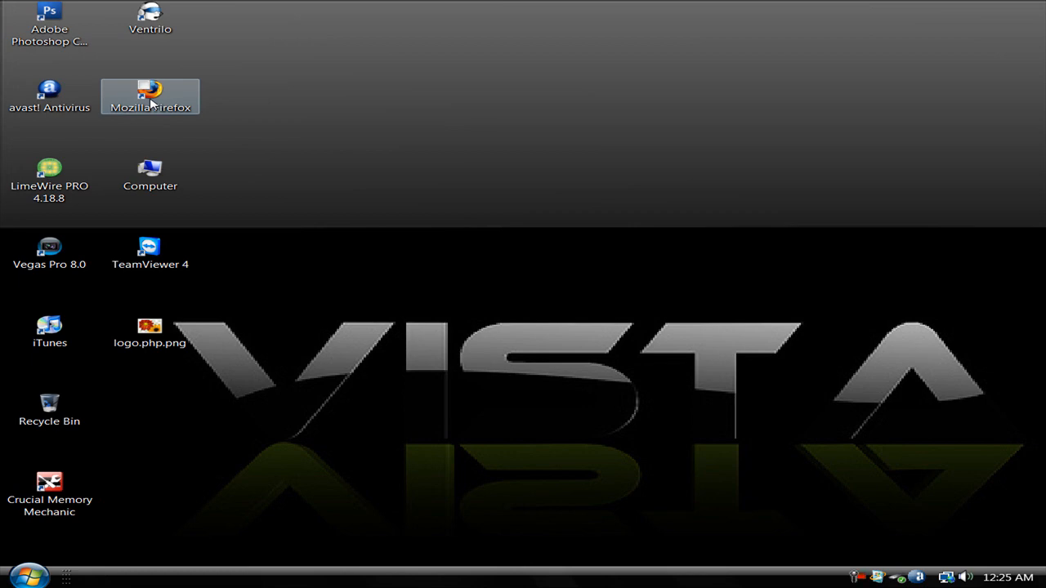
{"action": "right_click", "coordinate": [150, 96]}
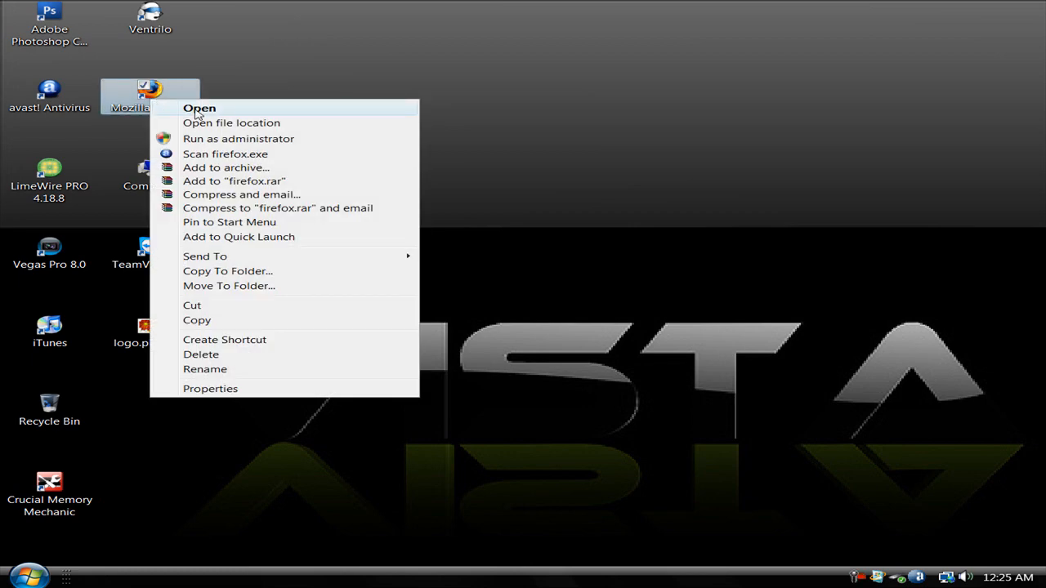
{"action": "left_click", "coordinate": [199, 108]}
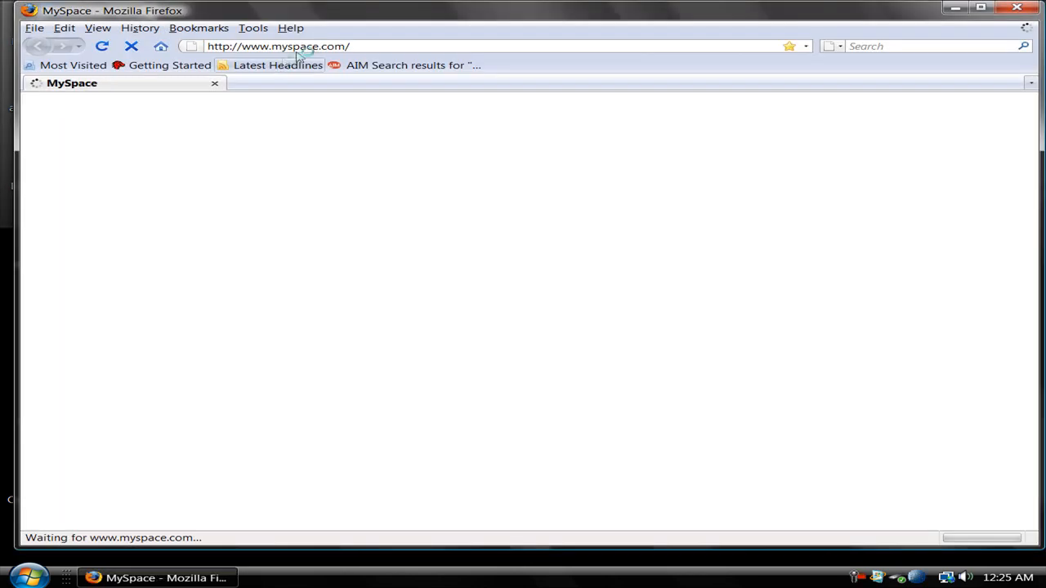
{"action": "type", "text": "ww"}
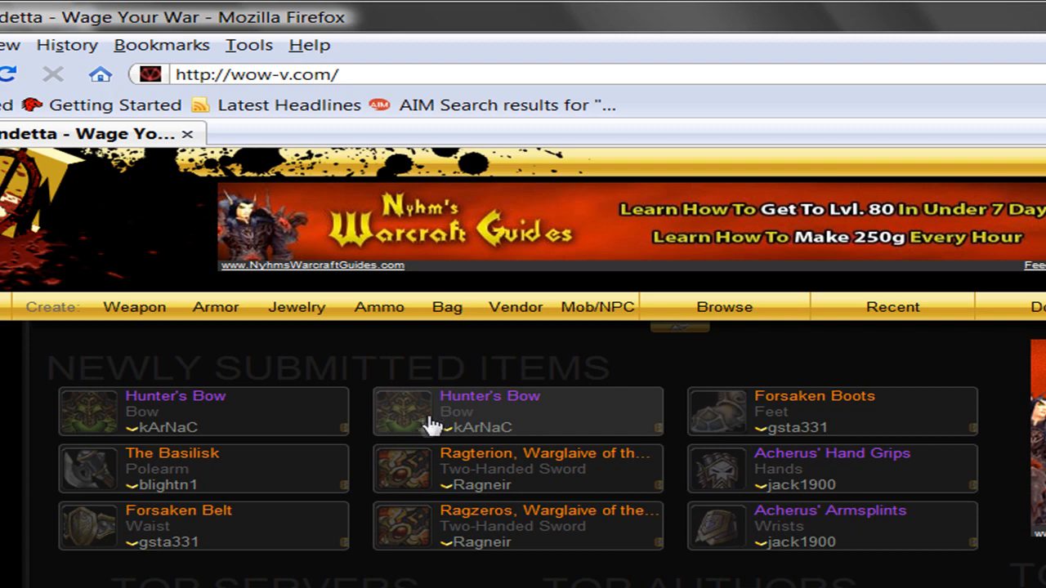
{"action": "scroll", "scroll_direction": "down", "scroll_amount": 3}
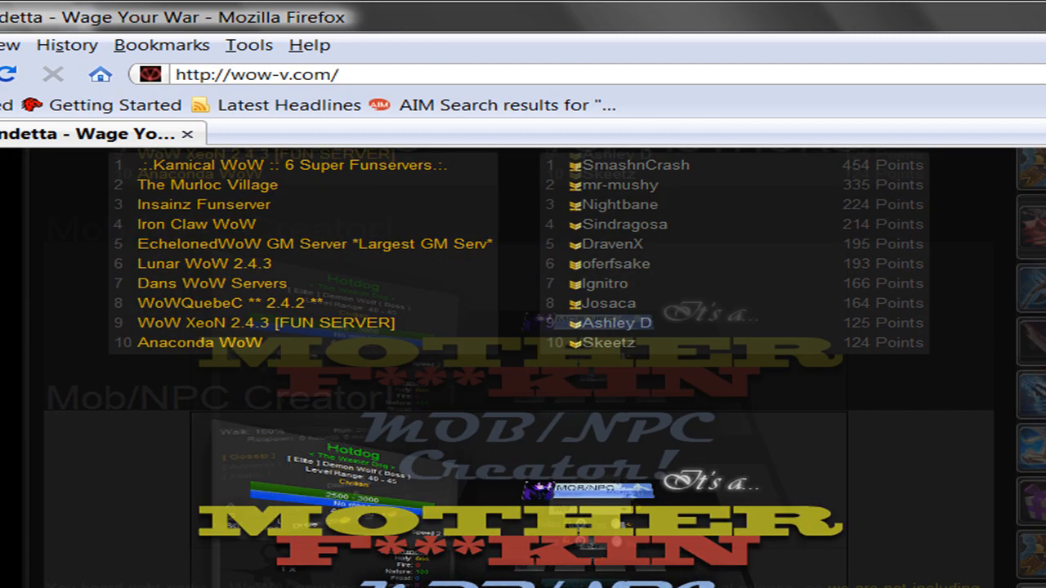
{"action": "scroll", "scroll_direction": "down", "scroll_amount": 3}
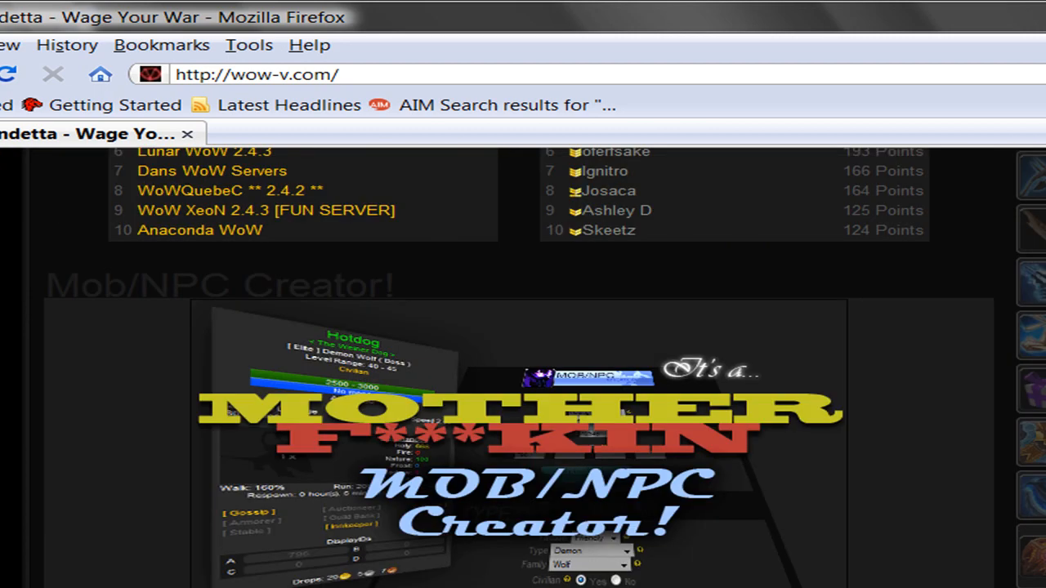
{"action": "scroll", "scroll_direction": "down", "scroll_amount": 3}
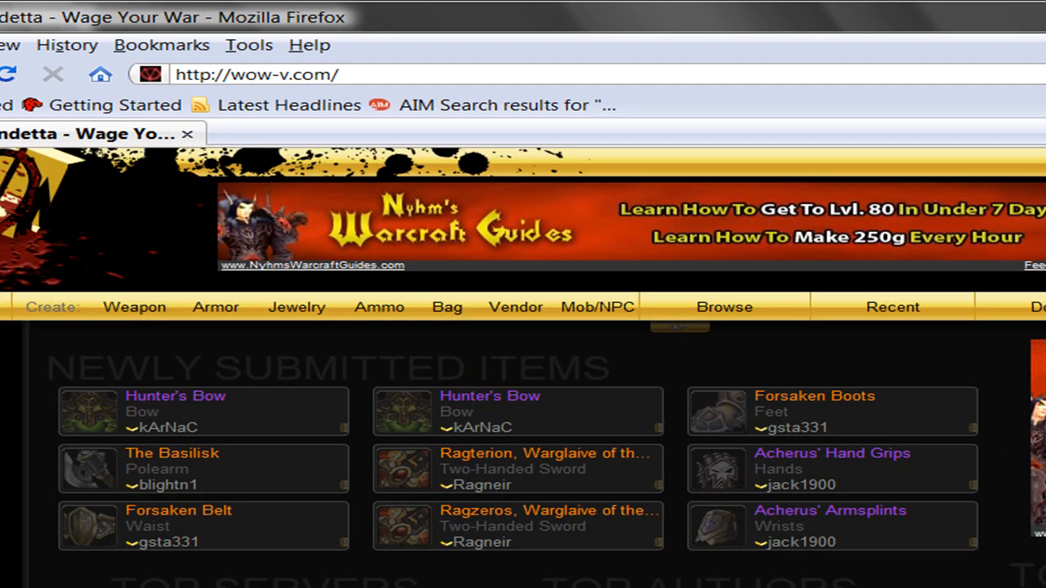
{"action": "mouse_move", "coordinate": [134, 306]}
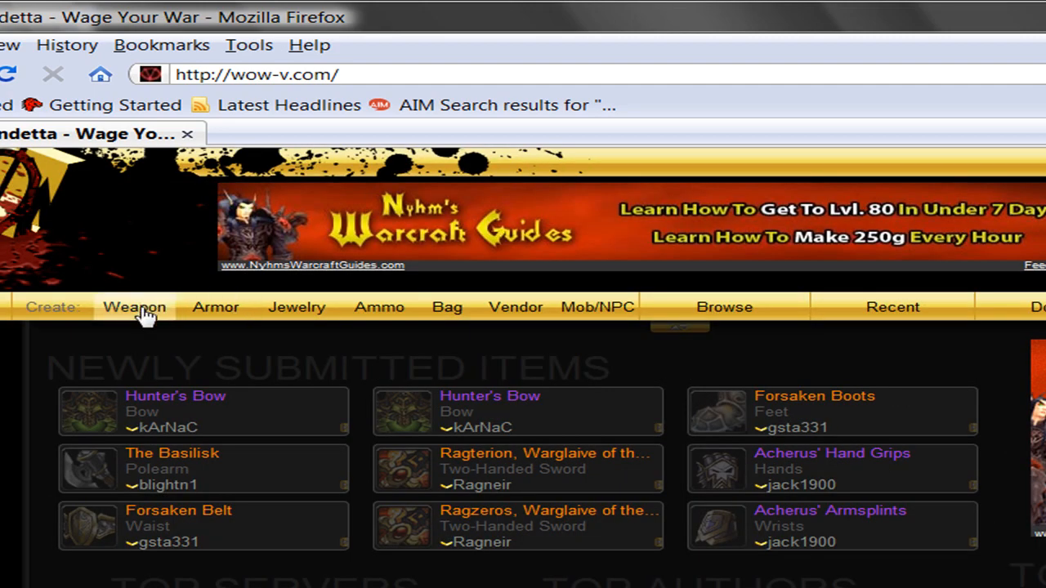
{"action": "mouse_move", "coordinate": [52, 306]}
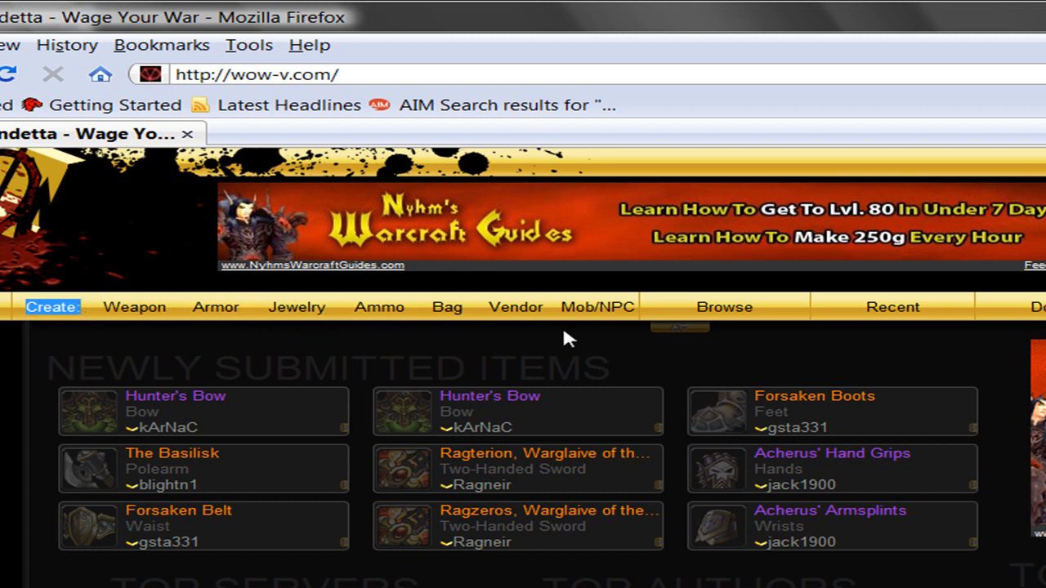
{"action": "mouse_move", "coordinate": [593, 331]}
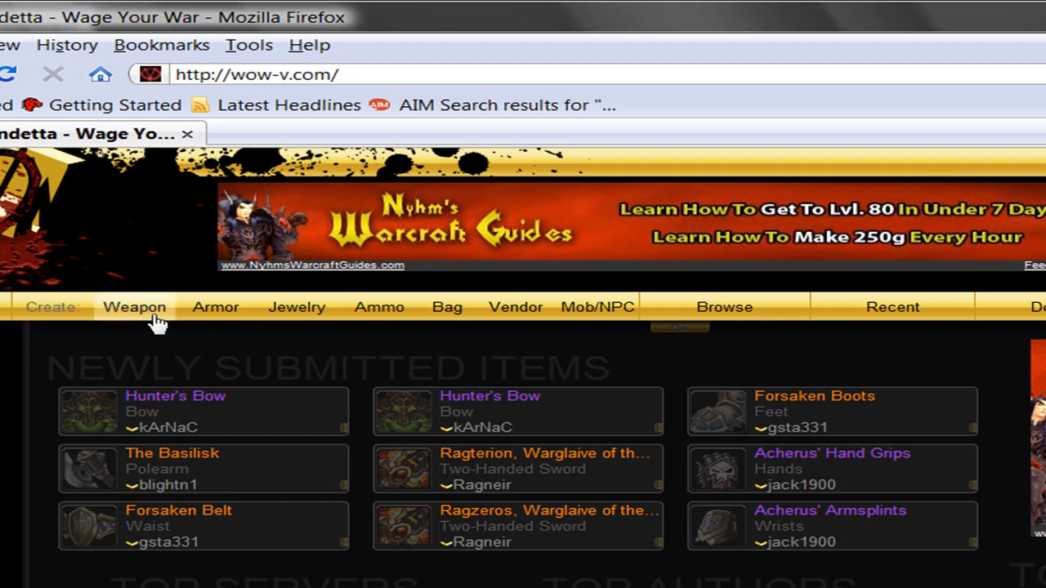
Step: Open Create: Weapon and inspect the Name, Quote, Quality and Display ID fields
{"action": "left_click", "coordinate": [134, 307]}
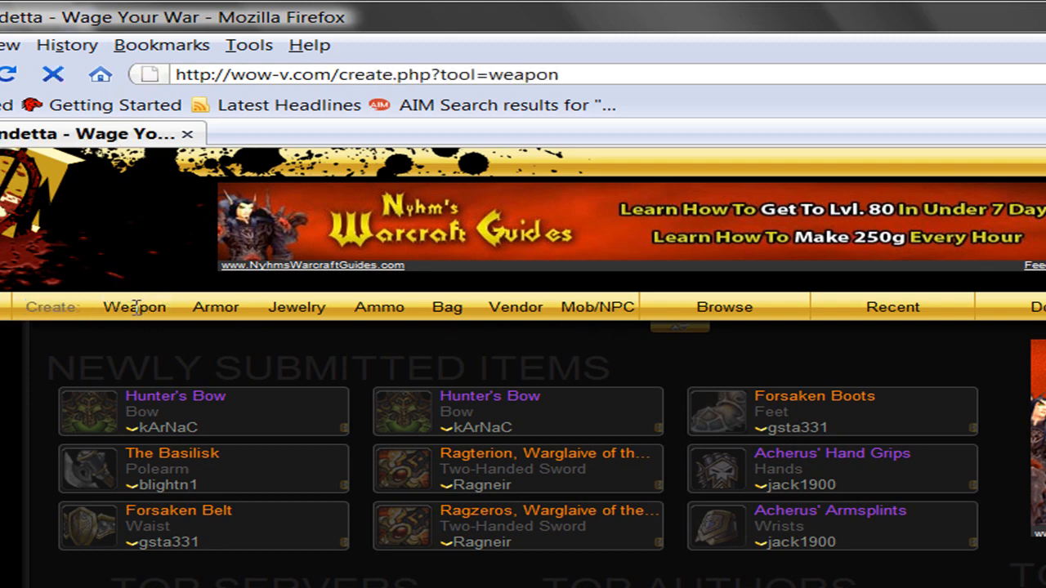
{"action": "left_click", "coordinate": [134, 307]}
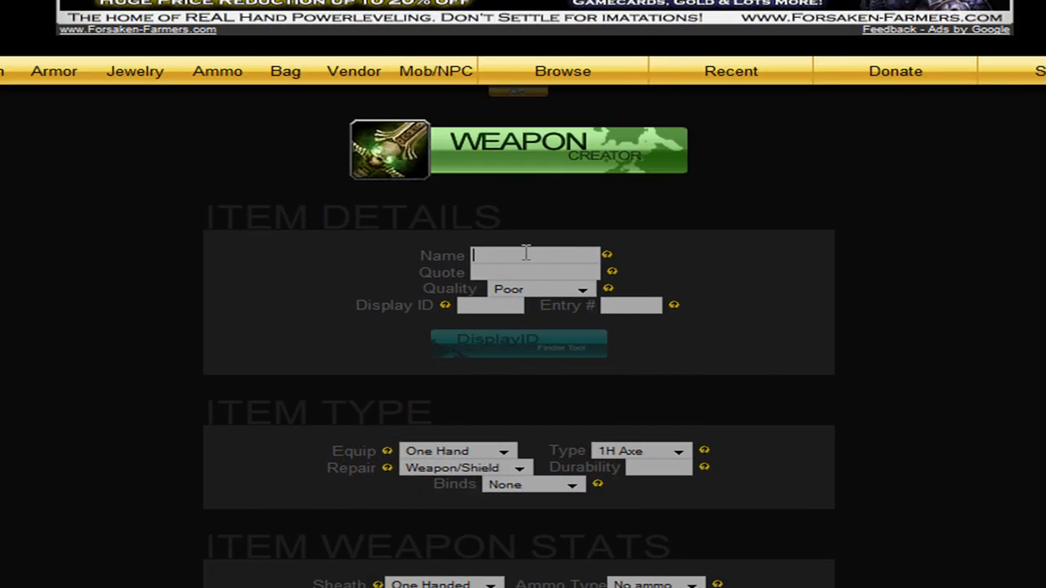
{"action": "left_click", "coordinate": [535, 273]}
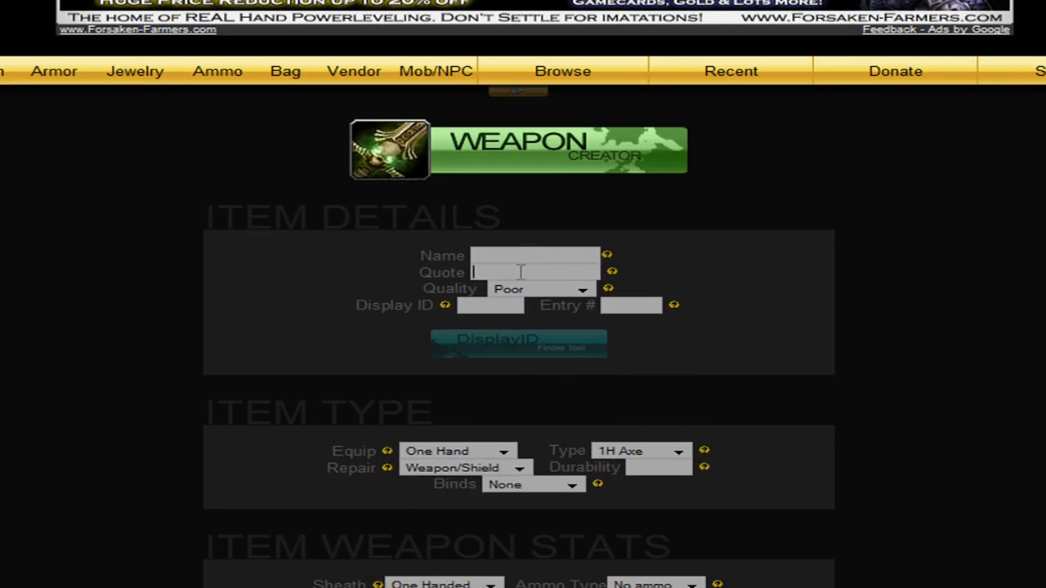
{"action": "type", "text": "Q"}
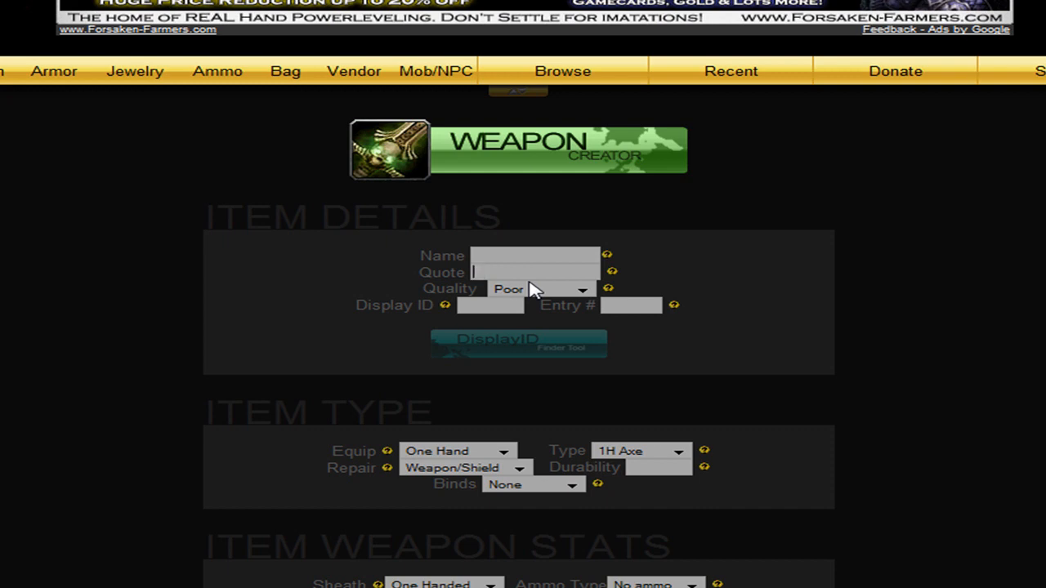
{"action": "left_click", "coordinate": [582, 289]}
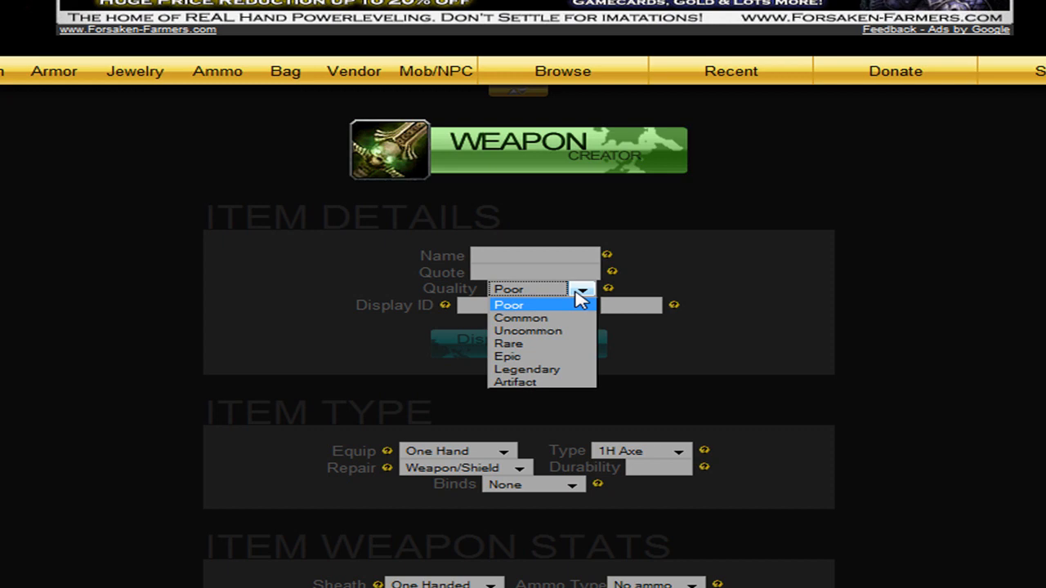
{"action": "mouse_move", "coordinate": [539, 370]}
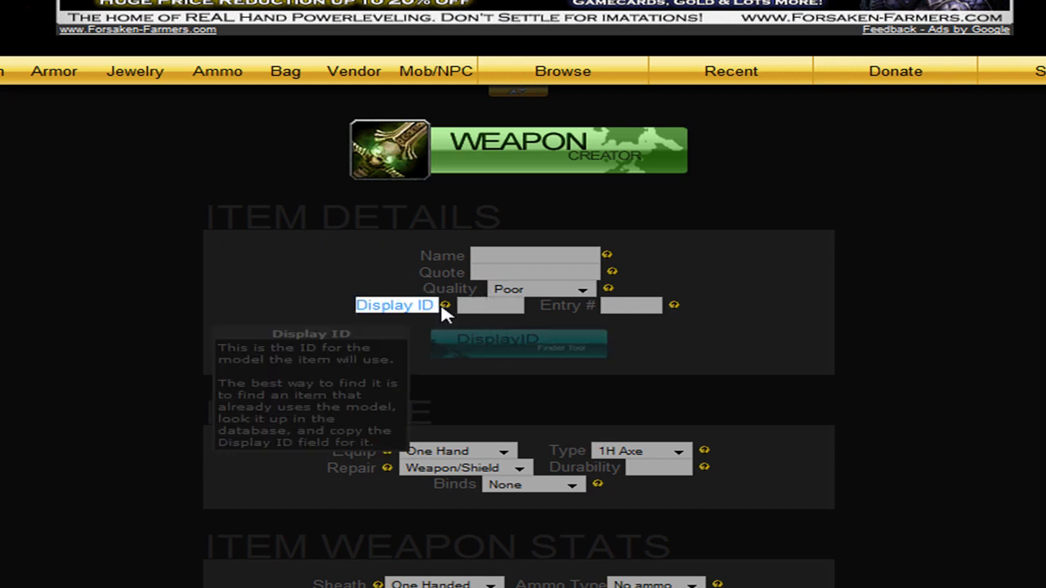
{"action": "left_click", "coordinate": [489, 304]}
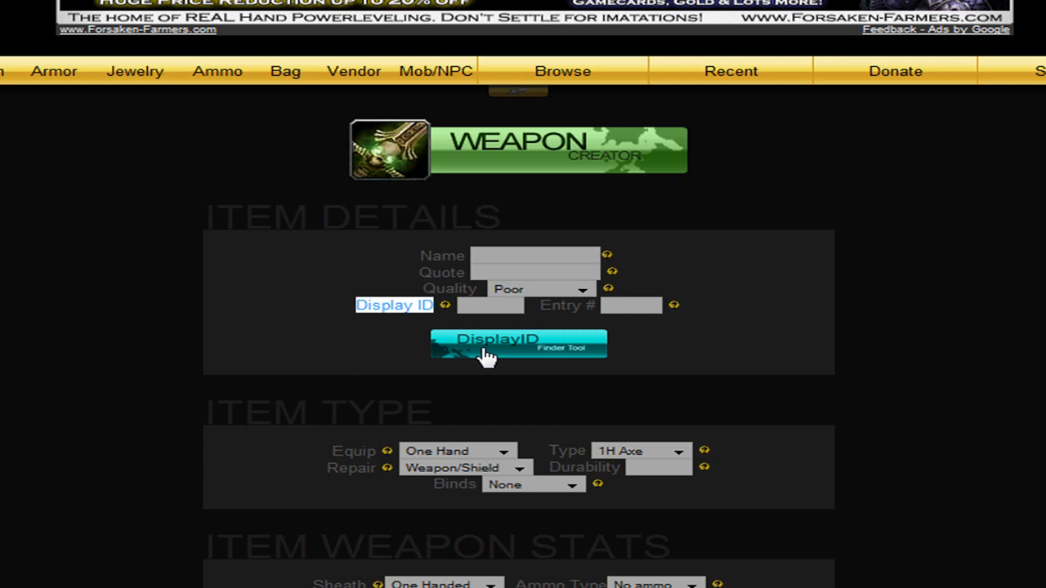
{"action": "left_click", "coordinate": [488, 355]}
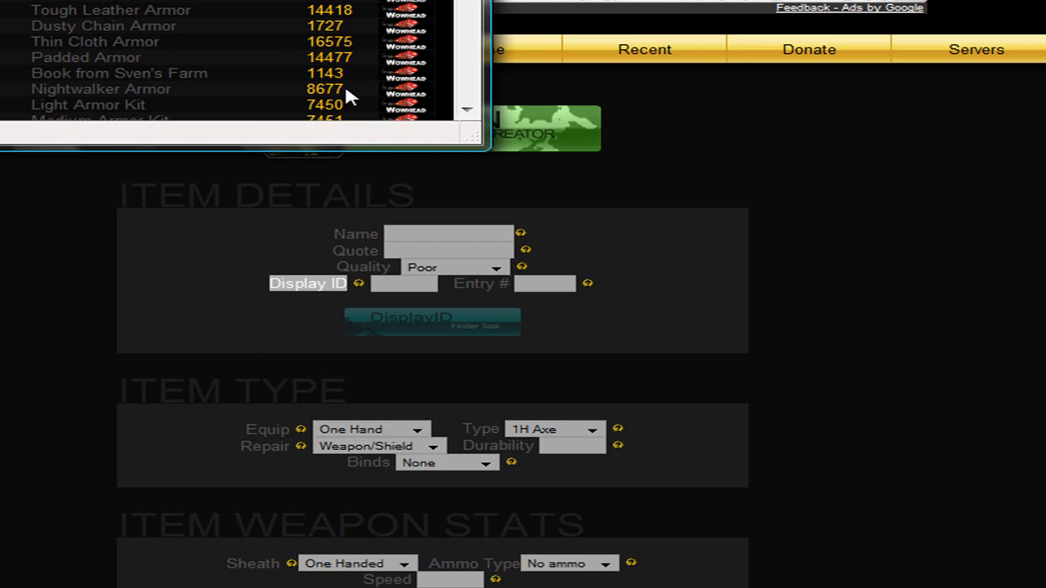
{"action": "scroll", "scroll_direction": "down", "scroll_amount": 3}
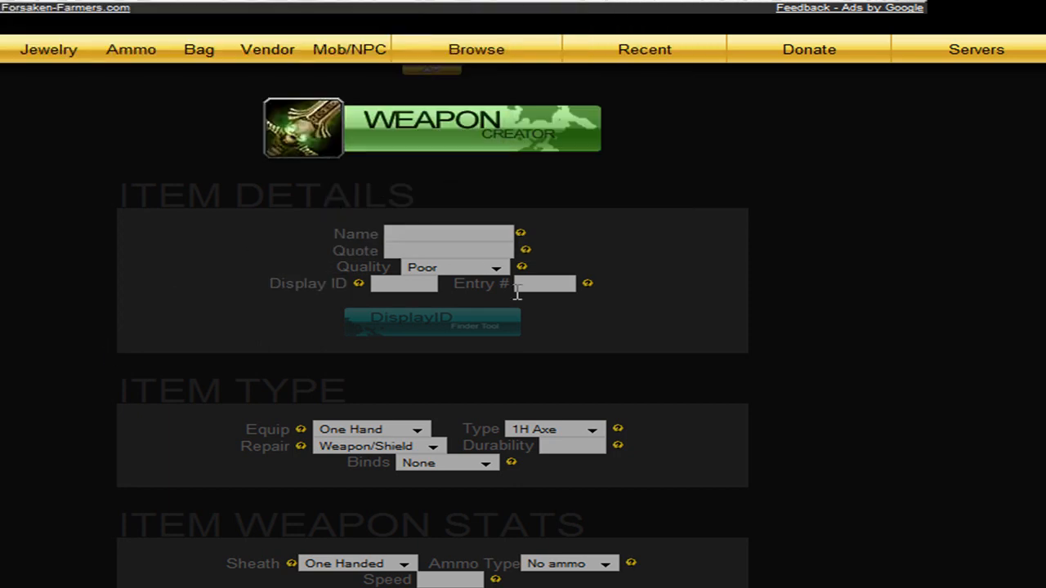
Step: Enter Display ID 14278 and try the Entry # box's autocomplete suggestions
{"action": "type", "text": "14278"}
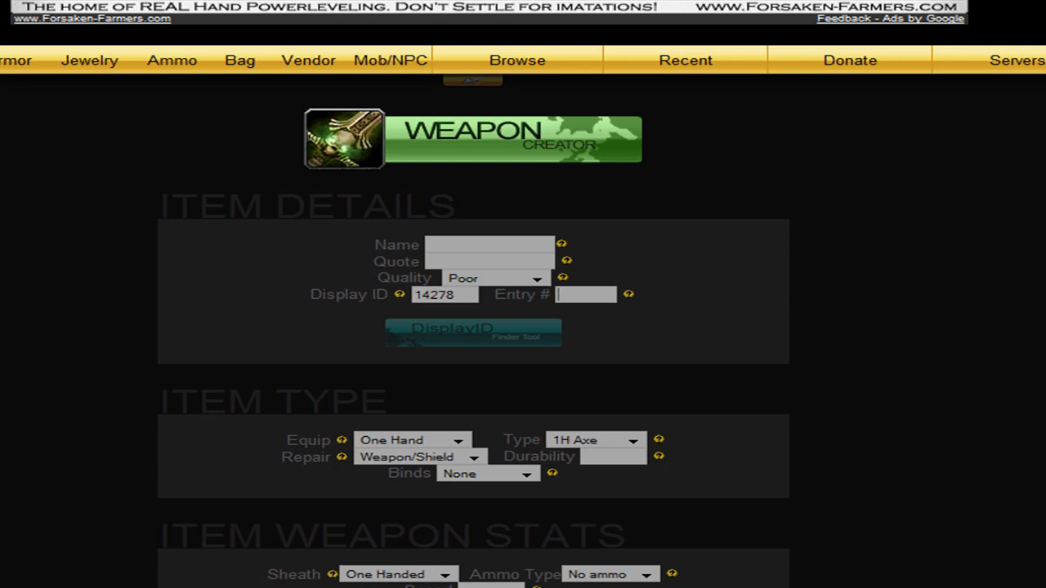
{"action": "left_click", "coordinate": [585, 294]}
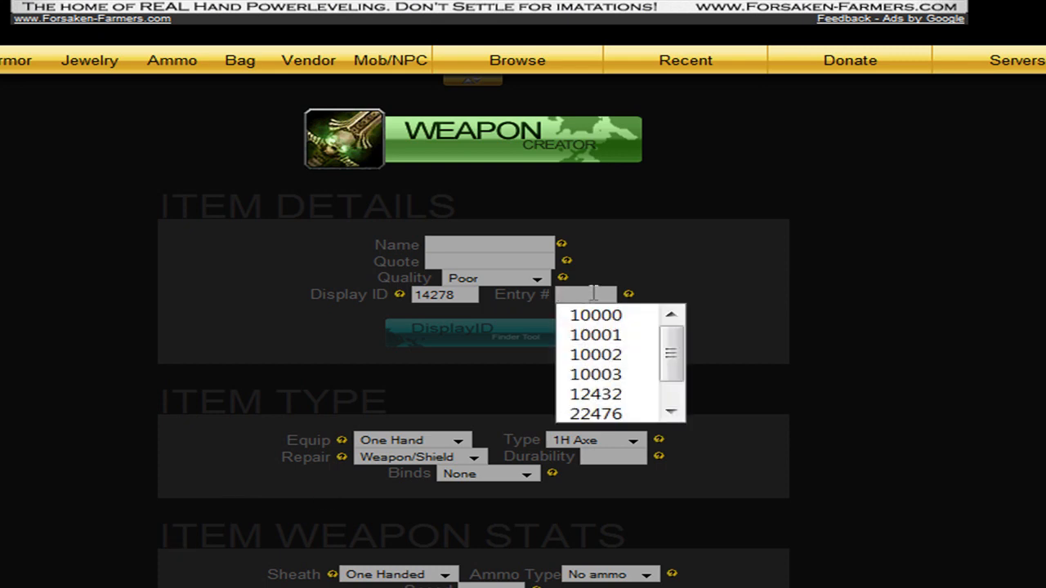
{"action": "left_click", "coordinate": [588, 294]}
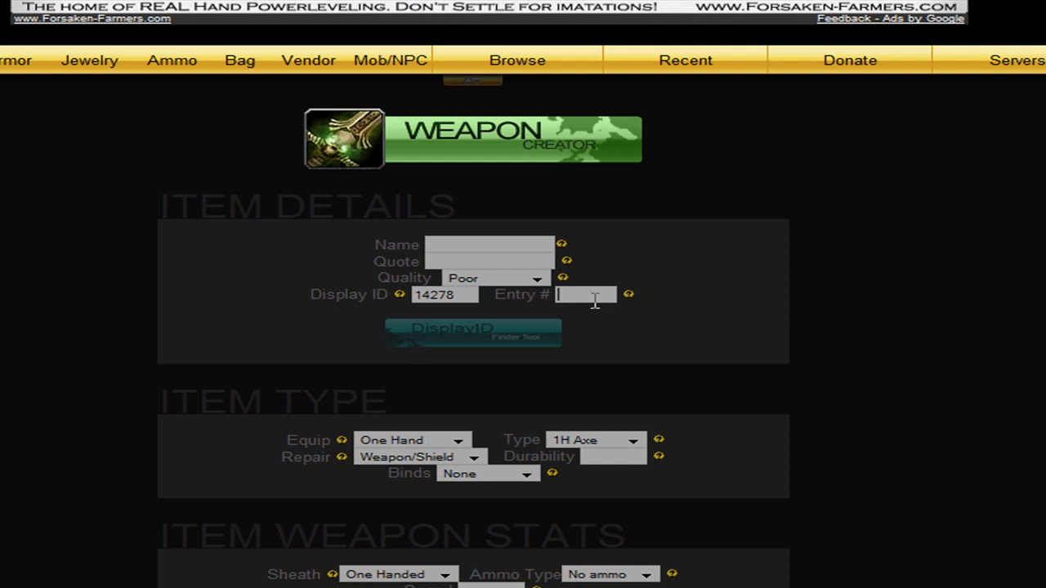
{"action": "mouse_move", "coordinate": [606, 320]}
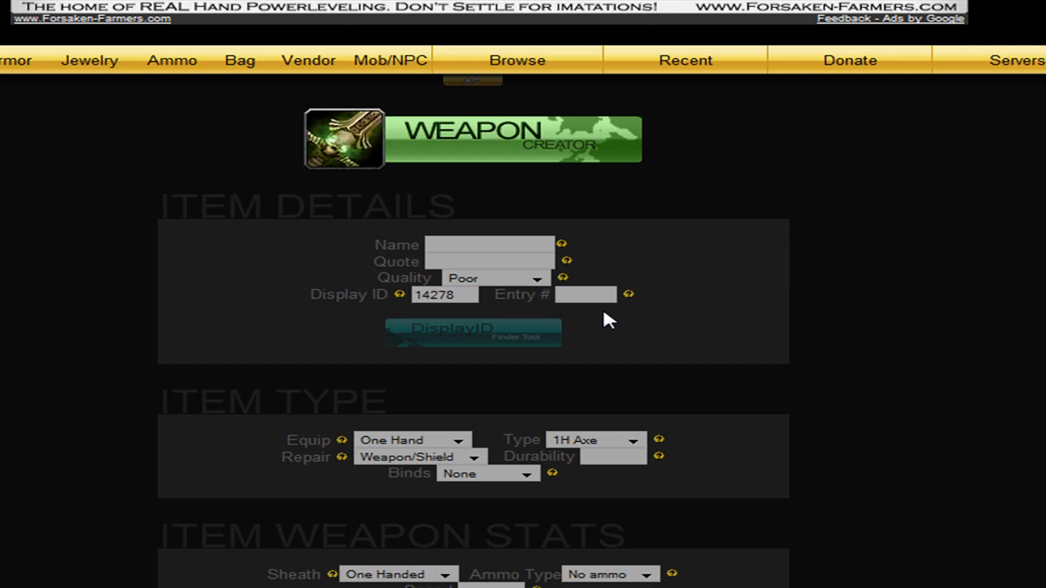
{"action": "left_click", "coordinate": [584, 295]}
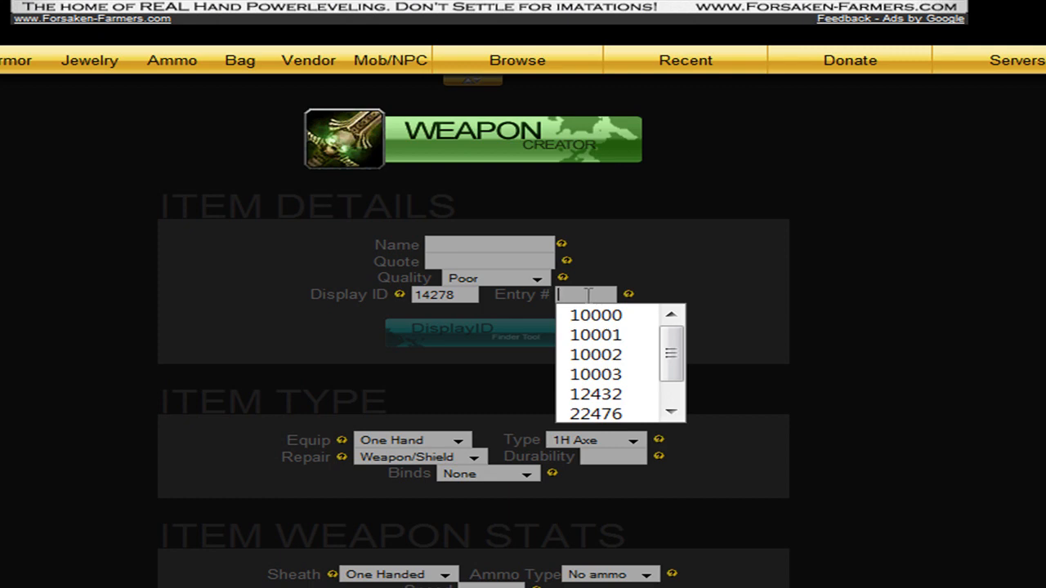
{"action": "left_click", "coordinate": [562, 387]}
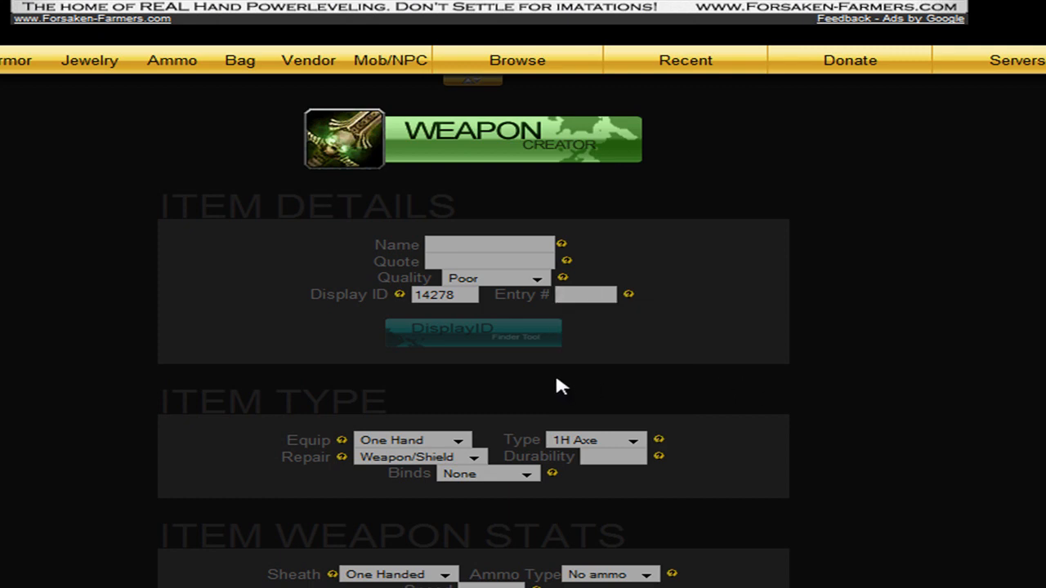
{"action": "scroll", "scroll_direction": "down", "scroll_amount": 3}
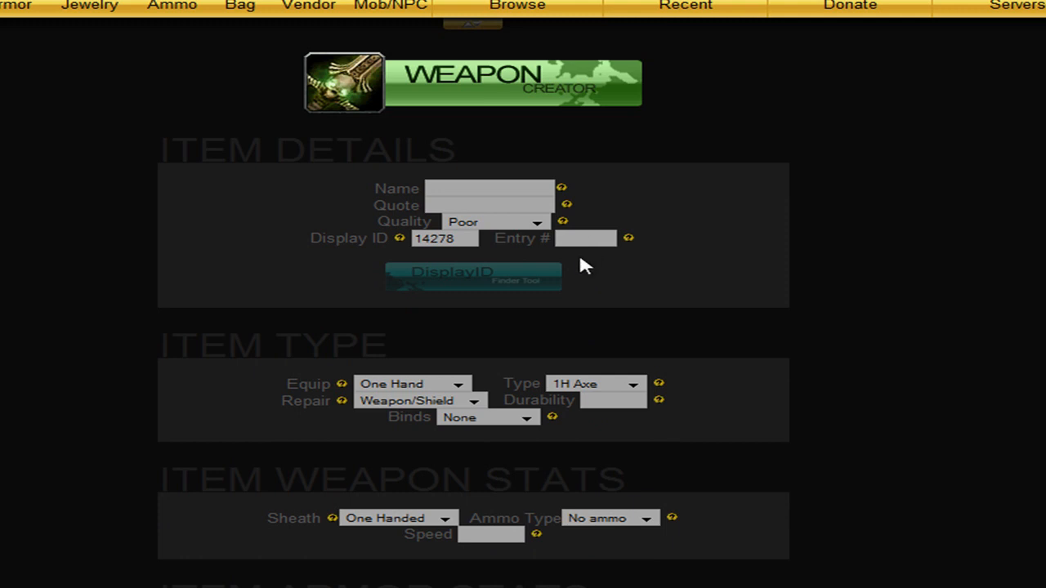
{"action": "mouse_move", "coordinate": [453, 398]}
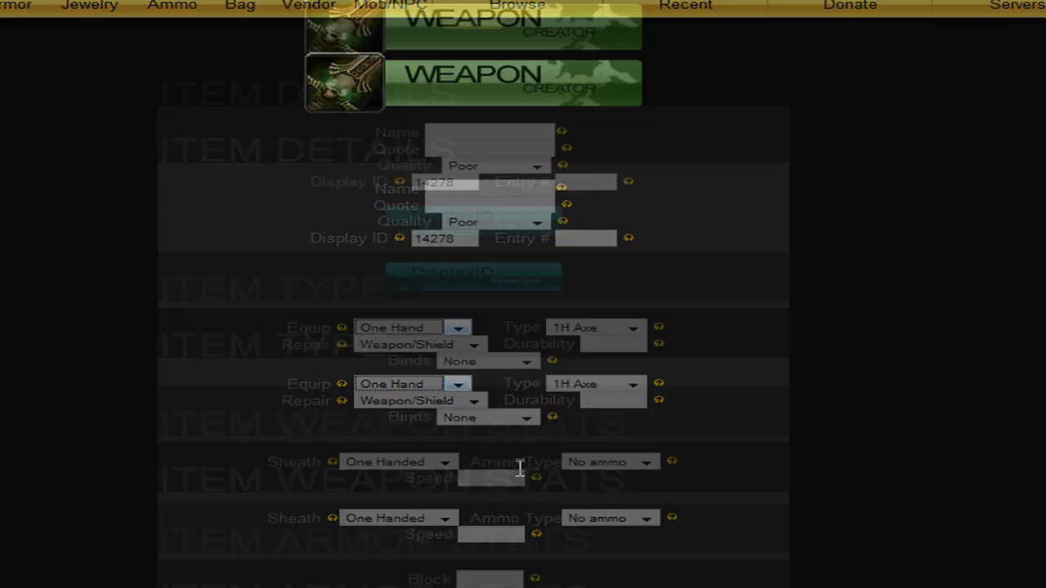
Step: Scroll through the item form to reach the Armor Creator form
{"action": "scroll", "scroll_direction": "down", "scroll_amount": 3}
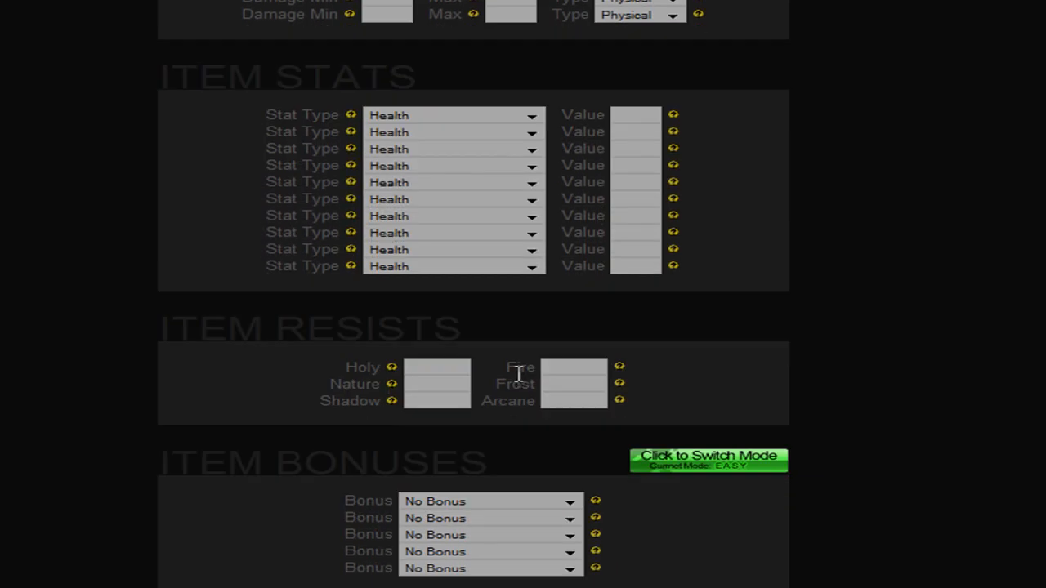
{"action": "scroll", "scroll_direction": "down", "scroll_amount": 3}
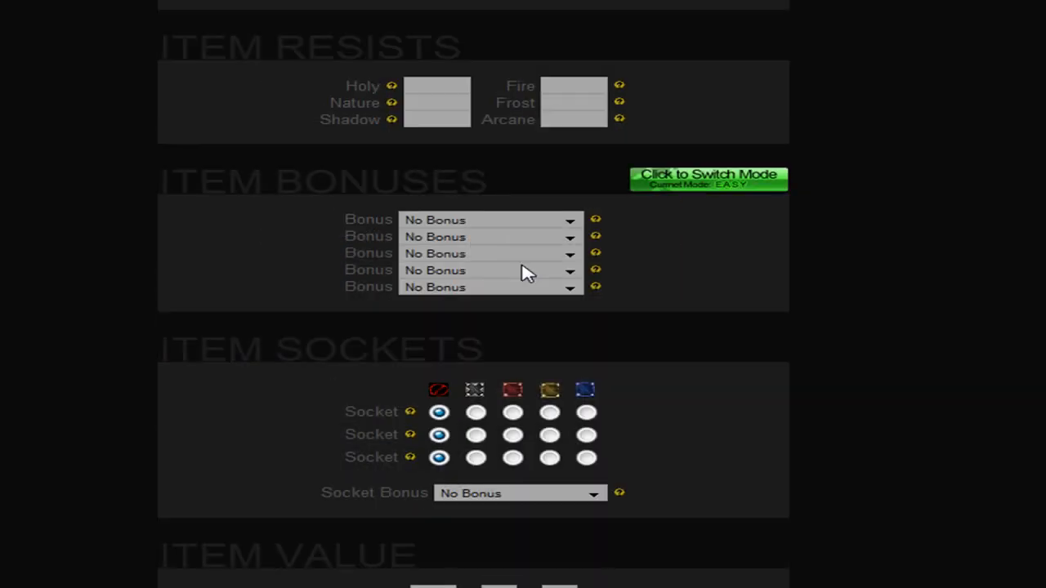
{"action": "scroll", "scroll_direction": "down", "scroll_amount": 3}
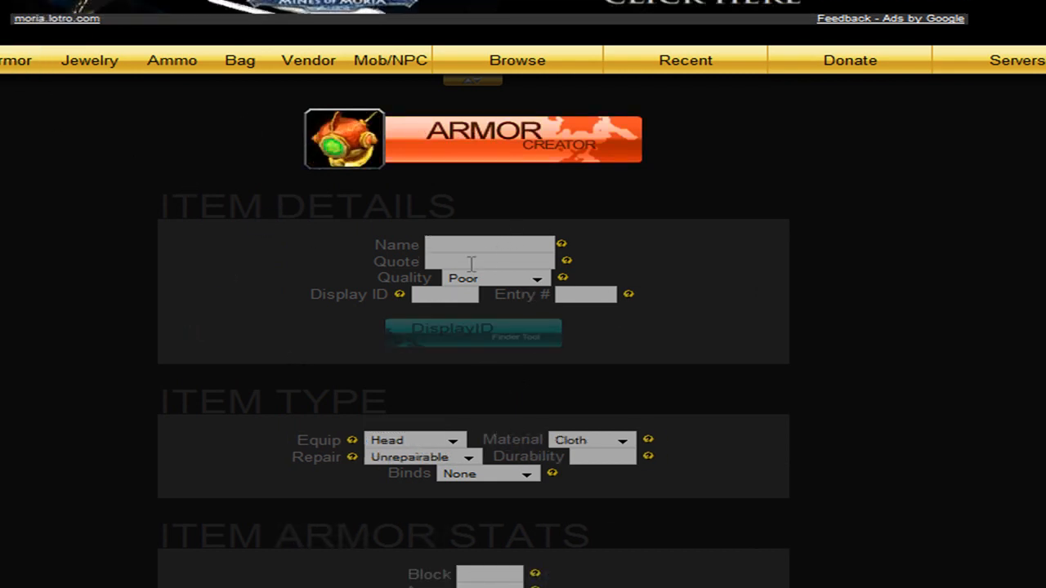
Step: Click into the Armor Creator form and scroll through it
{"action": "left_click", "coordinate": [474, 333]}
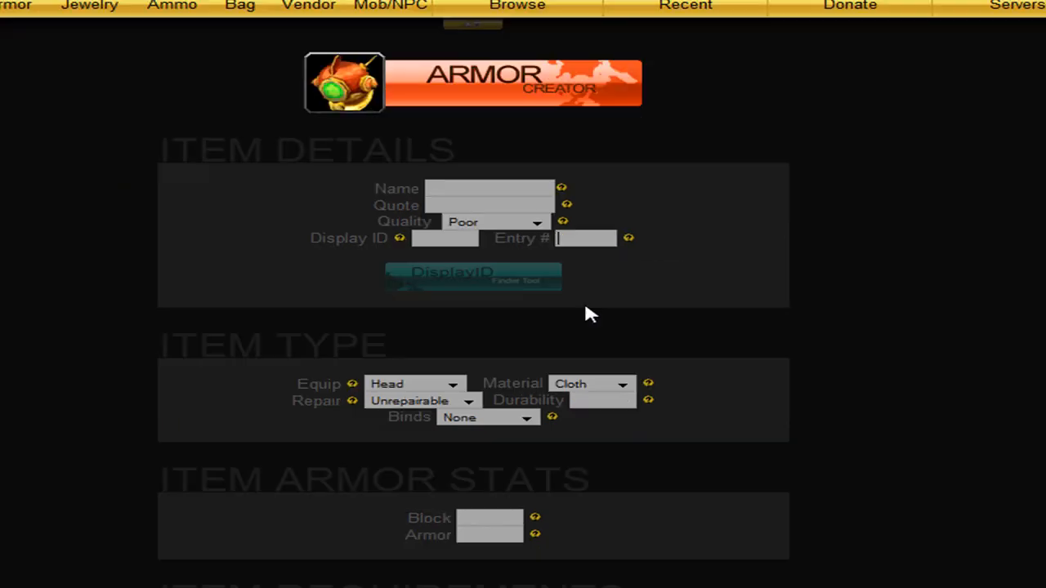
{"action": "scroll", "scroll_direction": "down", "scroll_amount": 3}
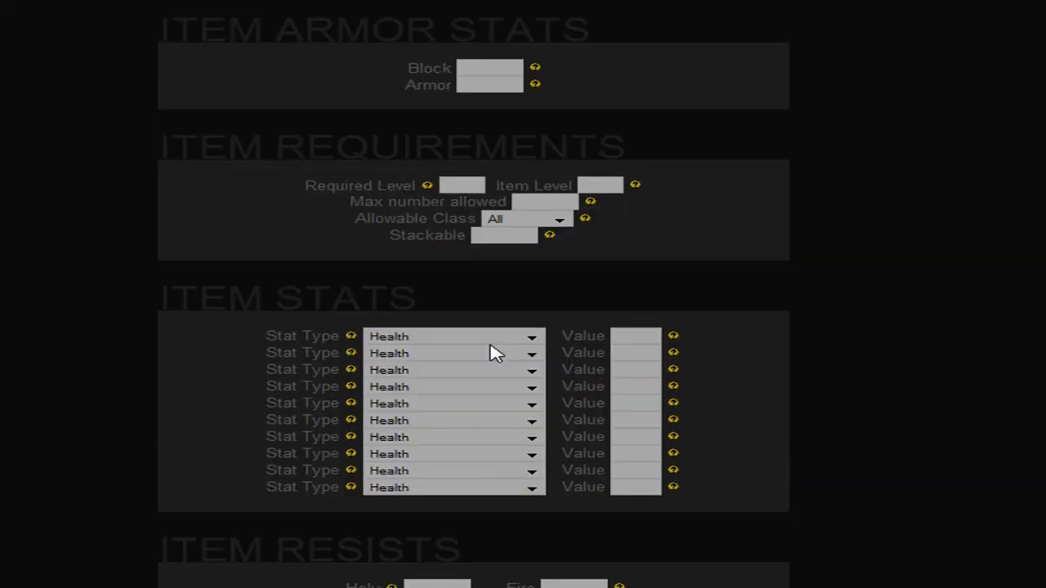
{"action": "scroll", "scroll_direction": "down", "scroll_amount": 3}
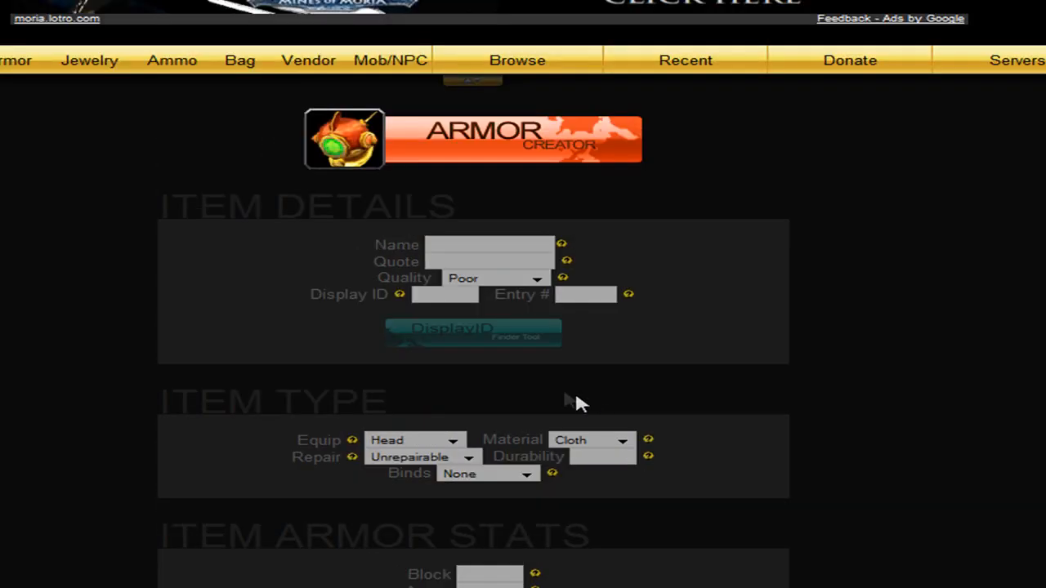
{"action": "mouse_move", "coordinate": [90, 60]}
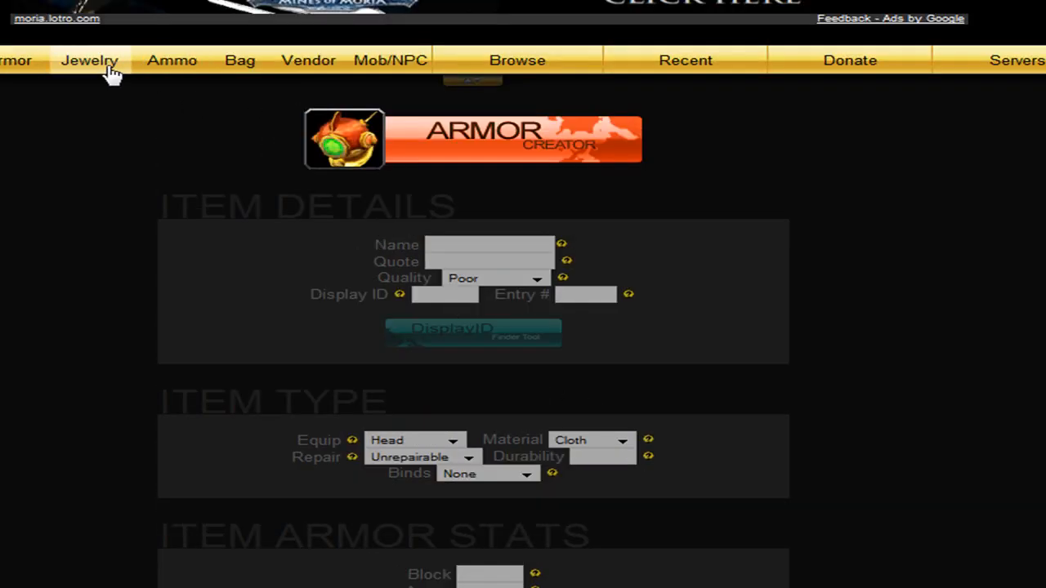
Step: Preview the Jewelry, Ammo and Bags creators, ending on the Vendor Creator
{"action": "left_click", "coordinate": [89, 60]}
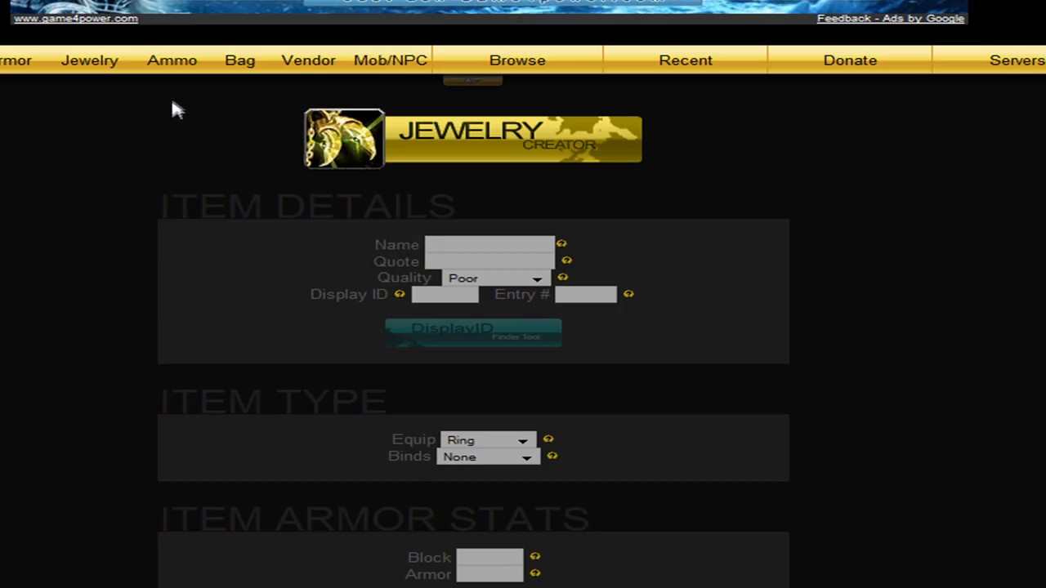
{"action": "left_click", "coordinate": [172, 60]}
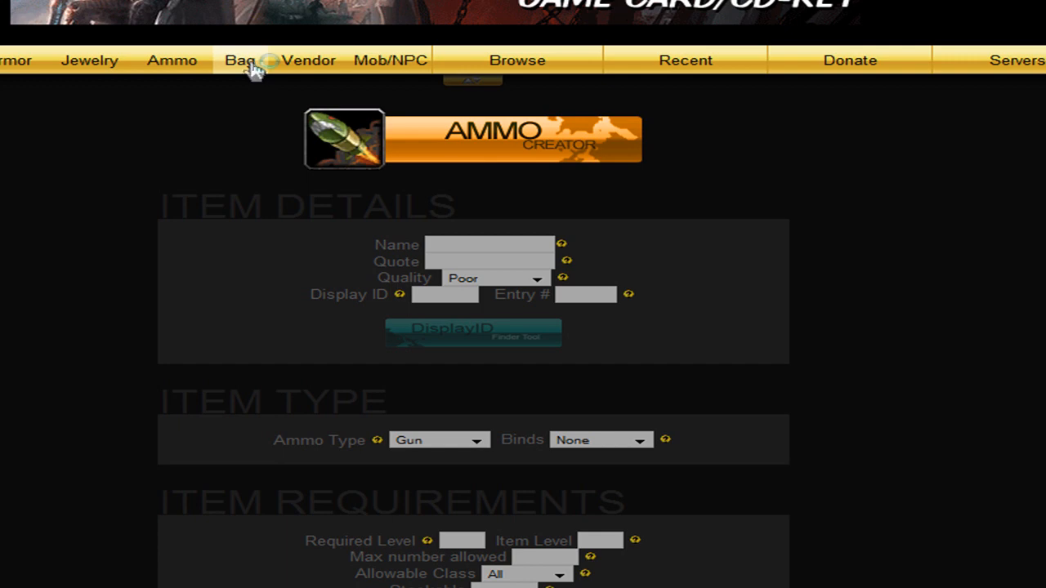
{"action": "left_click", "coordinate": [239, 59]}
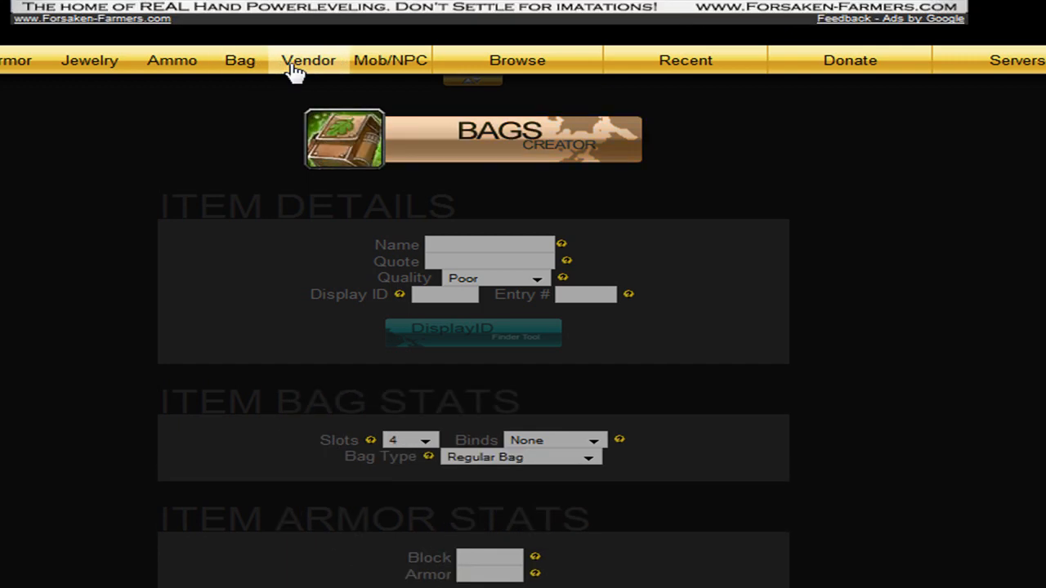
{"action": "left_click", "coordinate": [309, 60]}
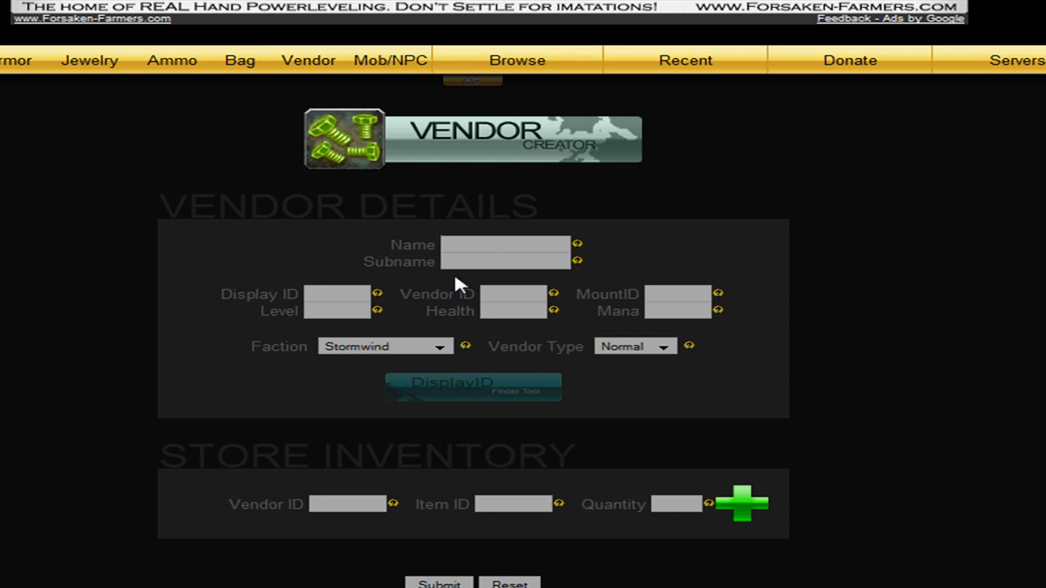
Step: Give the vendor Display ID 20780 from the display ID list
{"action": "type", "text": "s"}
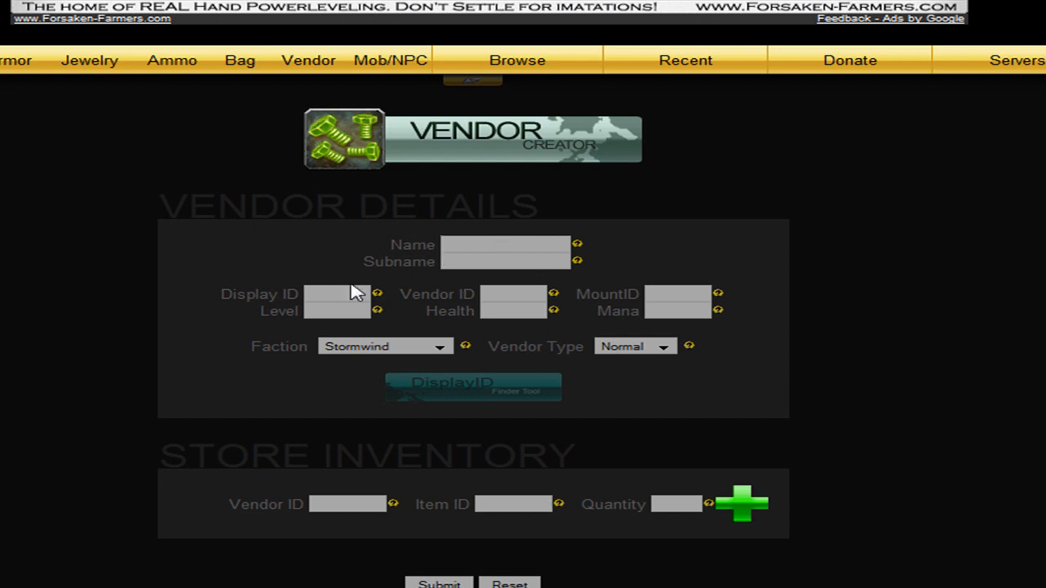
{"action": "left_click", "coordinate": [336, 298]}
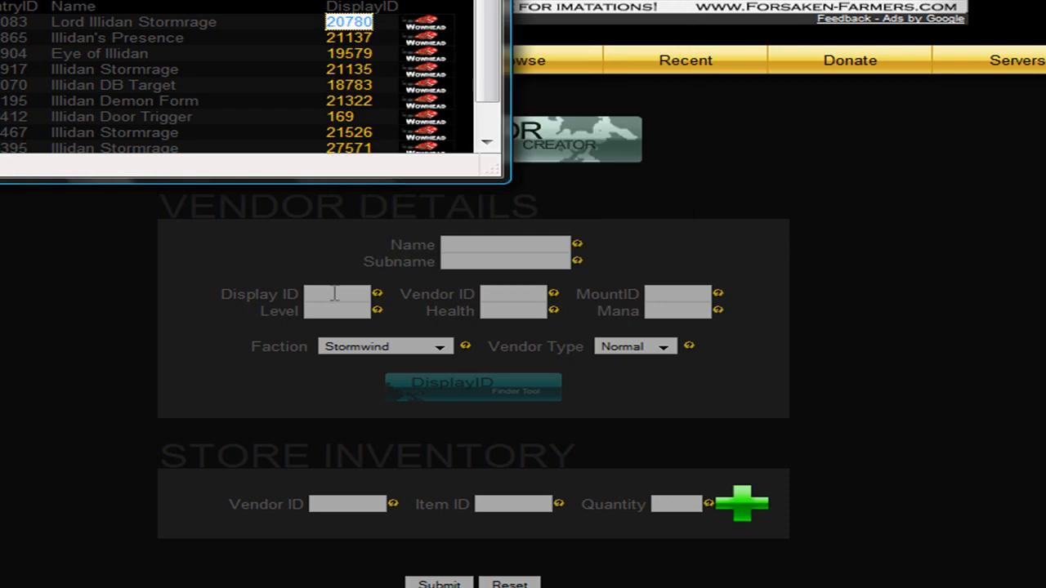
{"action": "left_click", "coordinate": [350, 21]}
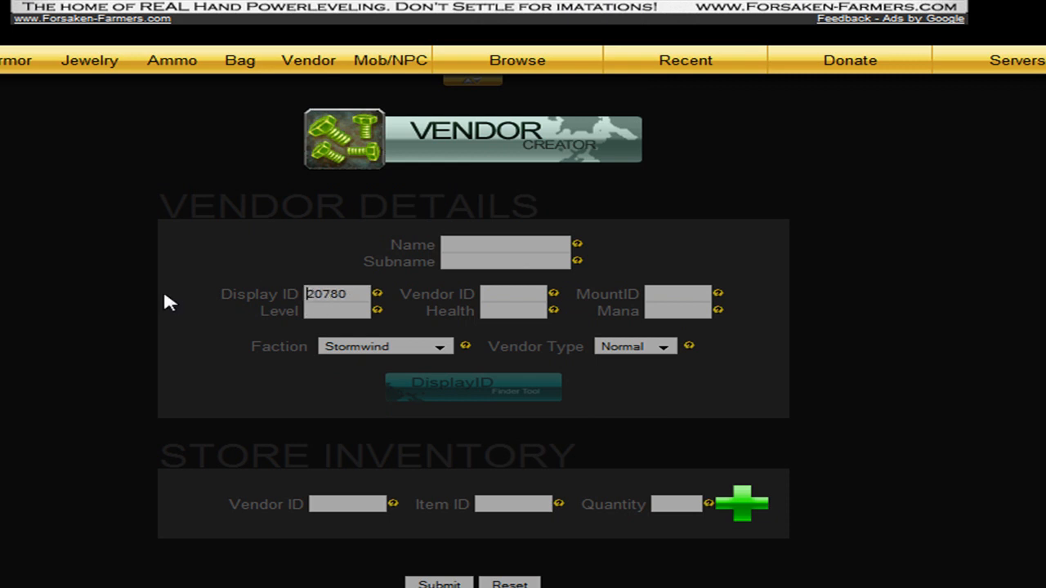
{"action": "type", "text": "12"}
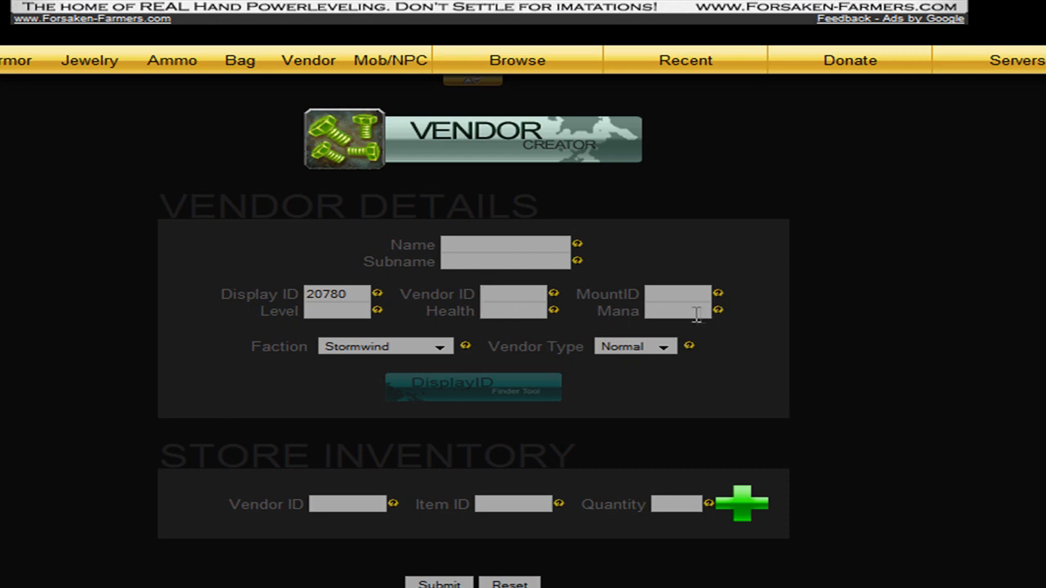
{"action": "mouse_move", "coordinate": [730, 303]}
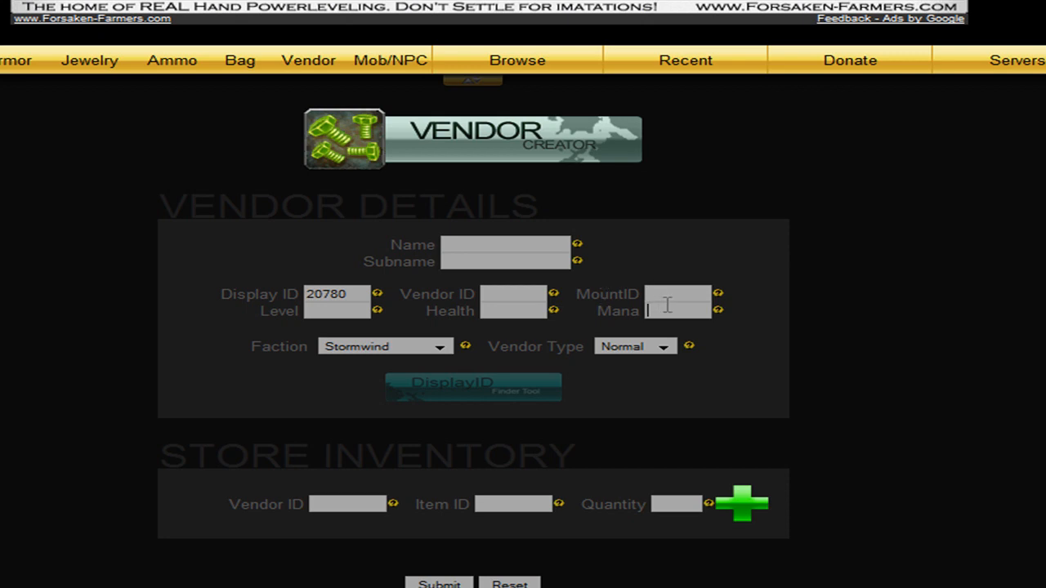
Step: Scroll the vendor form and switch to the Mob/NPC Creator
{"action": "scroll", "scroll_direction": "down", "scroll_amount": 3}
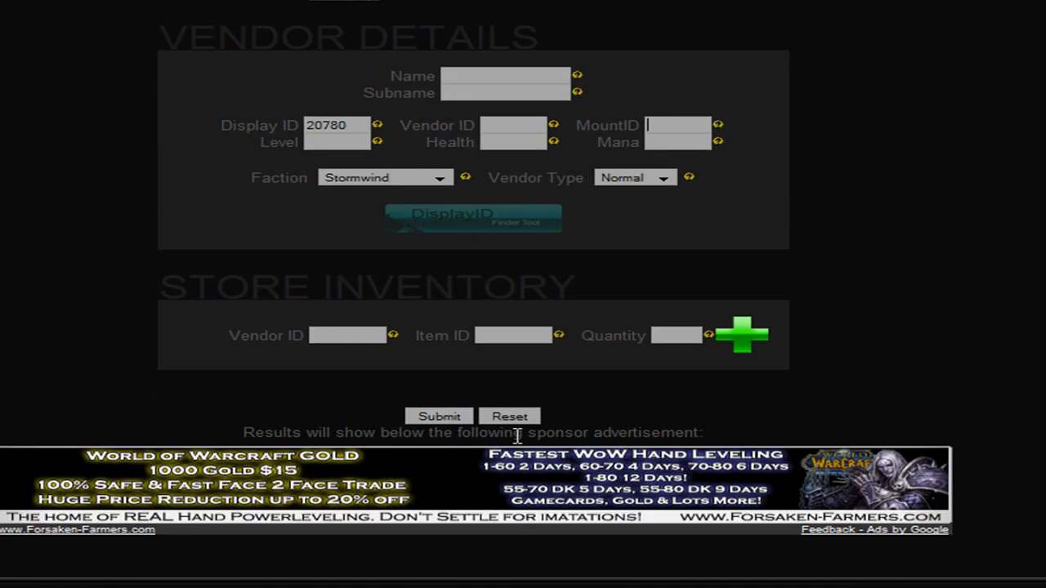
{"action": "scroll", "scroll_direction": "up", "scroll_amount": 3}
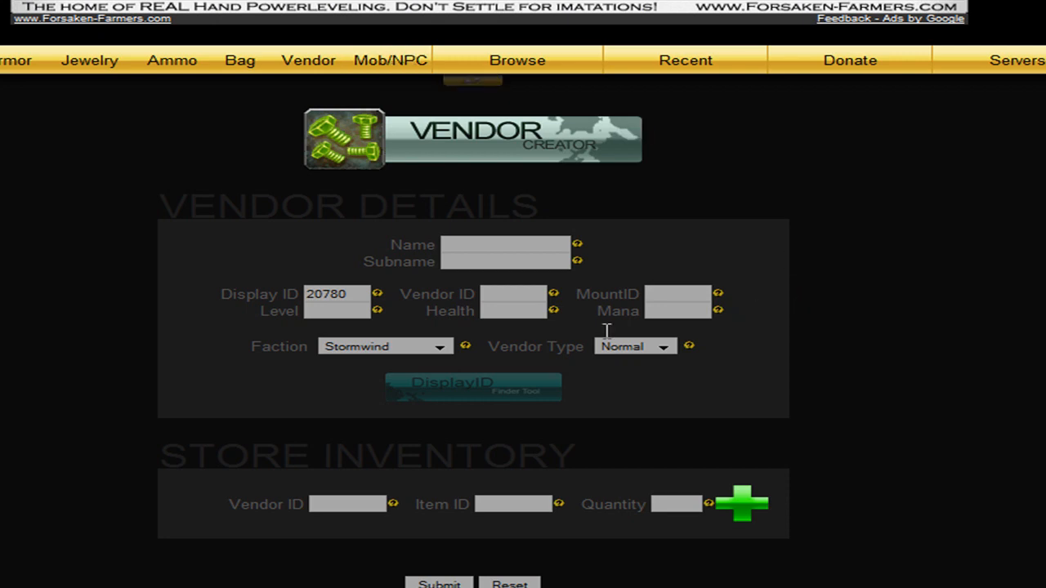
{"action": "left_click", "coordinate": [390, 60]}
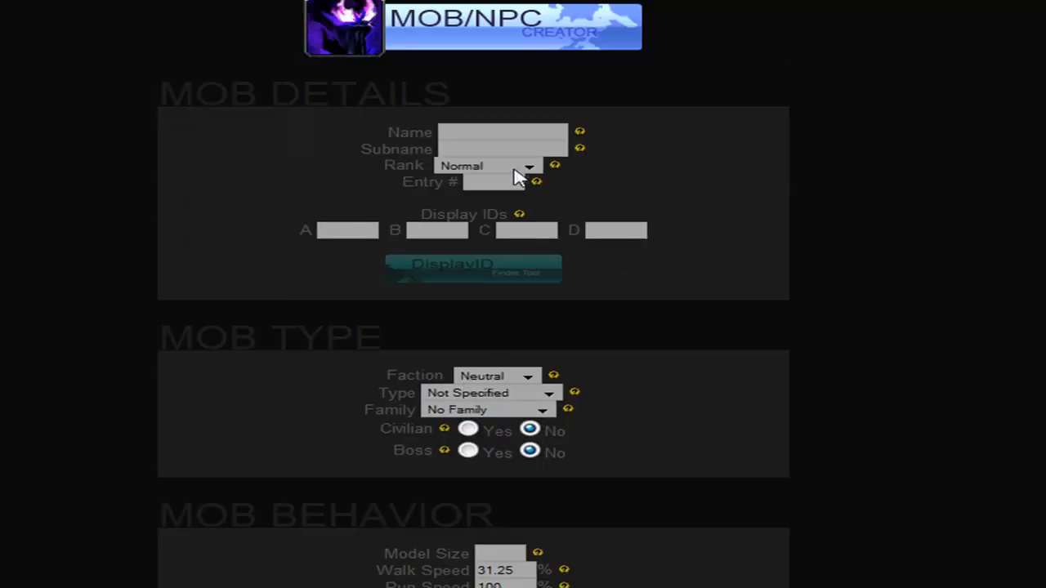
Step: Check the Mob/NPC Rank choices and scroll through the full creator form
{"action": "left_click", "coordinate": [530, 165]}
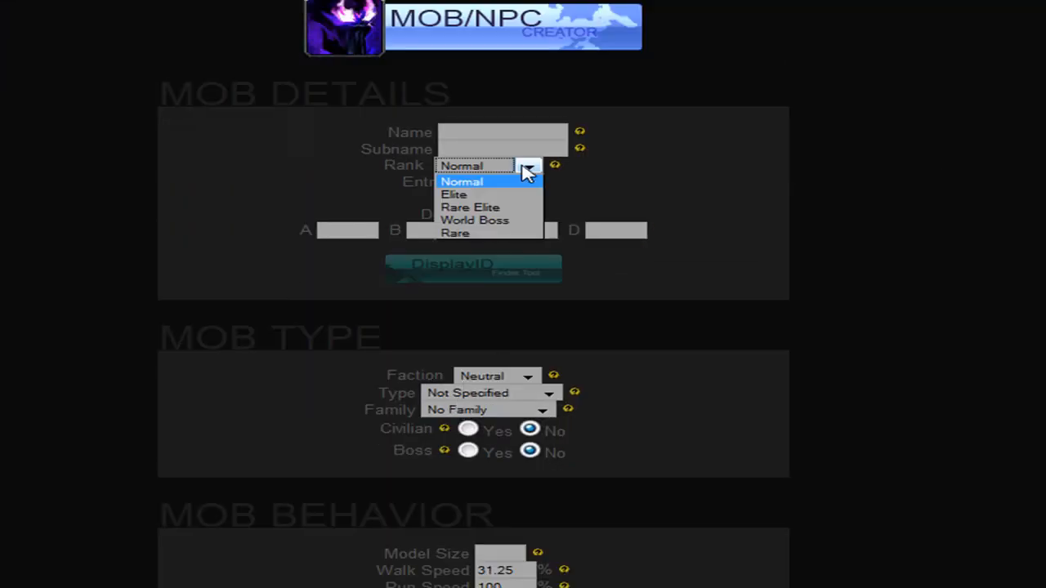
{"action": "scroll", "scroll_direction": "down", "scroll_amount": 3}
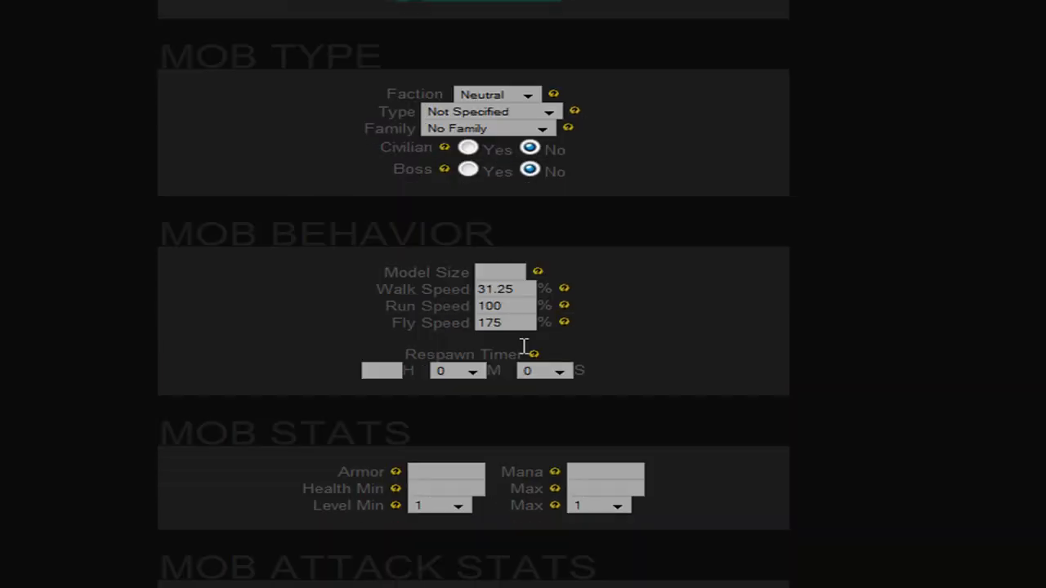
{"action": "scroll", "scroll_direction": "down", "scroll_amount": 3}
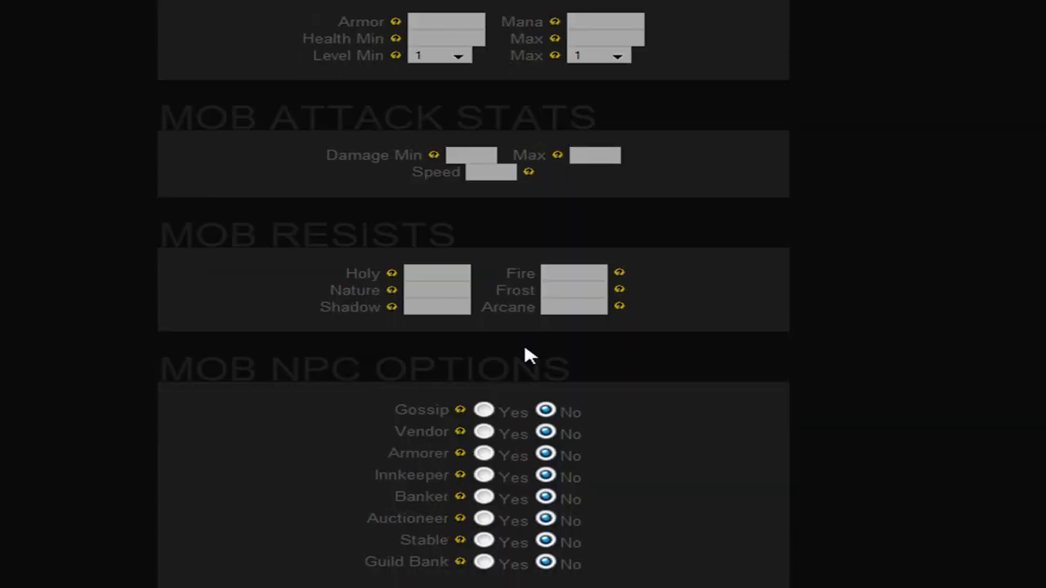
{"action": "scroll", "scroll_direction": "down", "scroll_amount": 3}
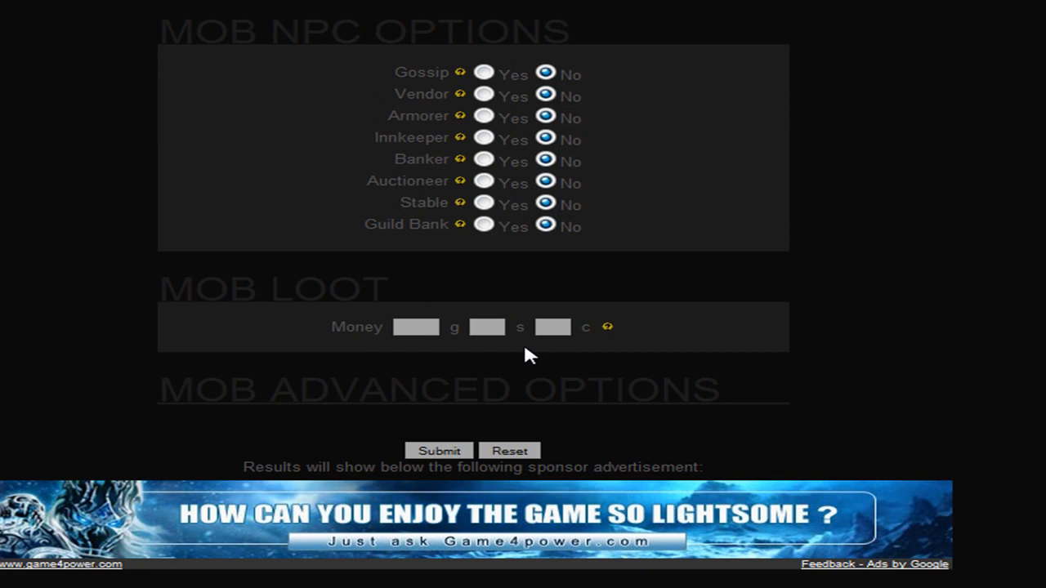
{"action": "scroll", "scroll_direction": "down", "scroll_amount": 3}
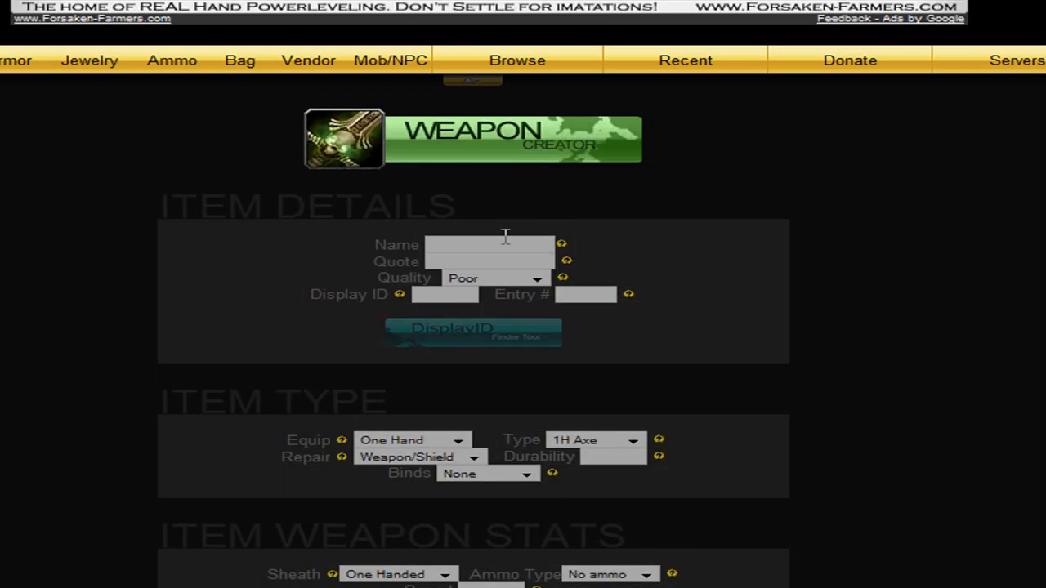
{"action": "mouse_move", "coordinate": [505, 249]}
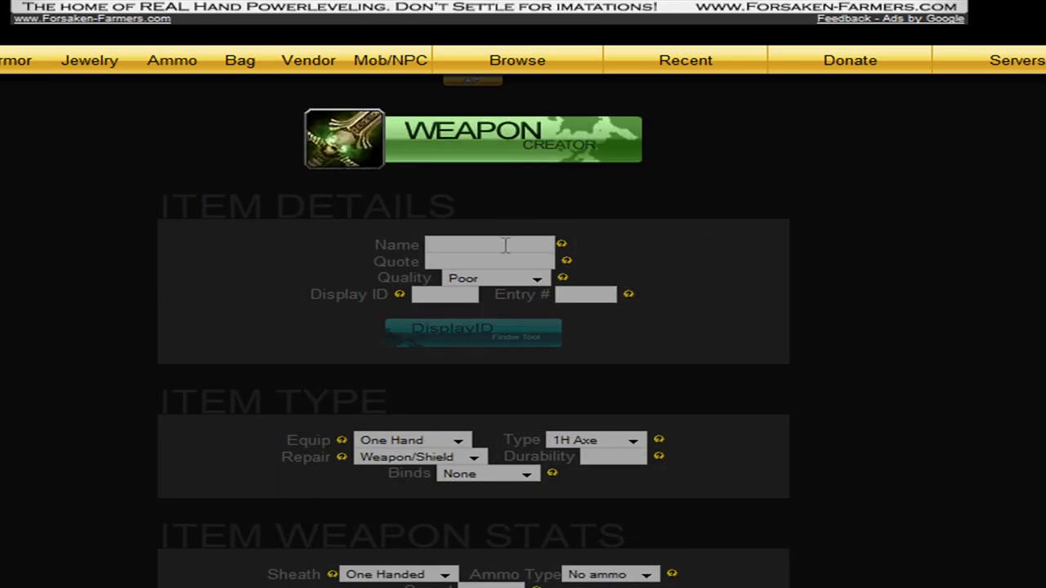
Step: Name the weapon 'asd' with quote 'as' and submit to preview the one-hand axe
{"action": "left_click", "coordinate": [491, 245]}
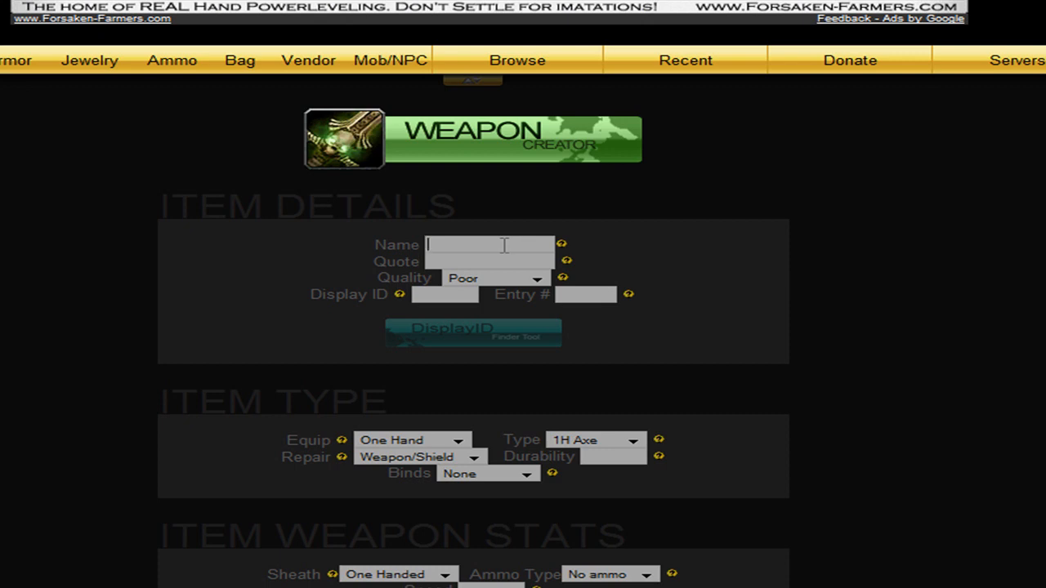
{"action": "left_click", "coordinate": [489, 244]}
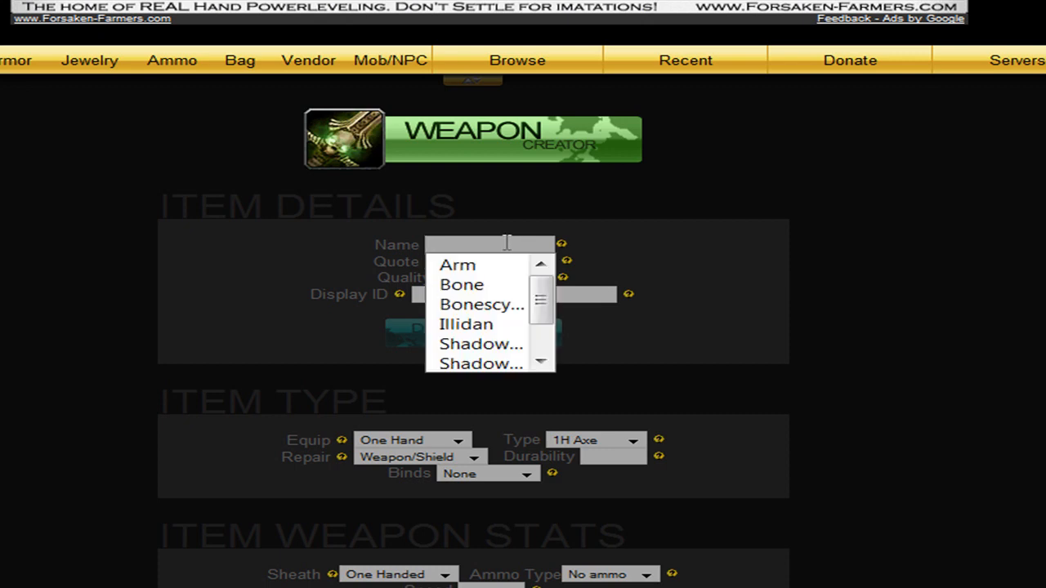
{"action": "type", "text": "as"}
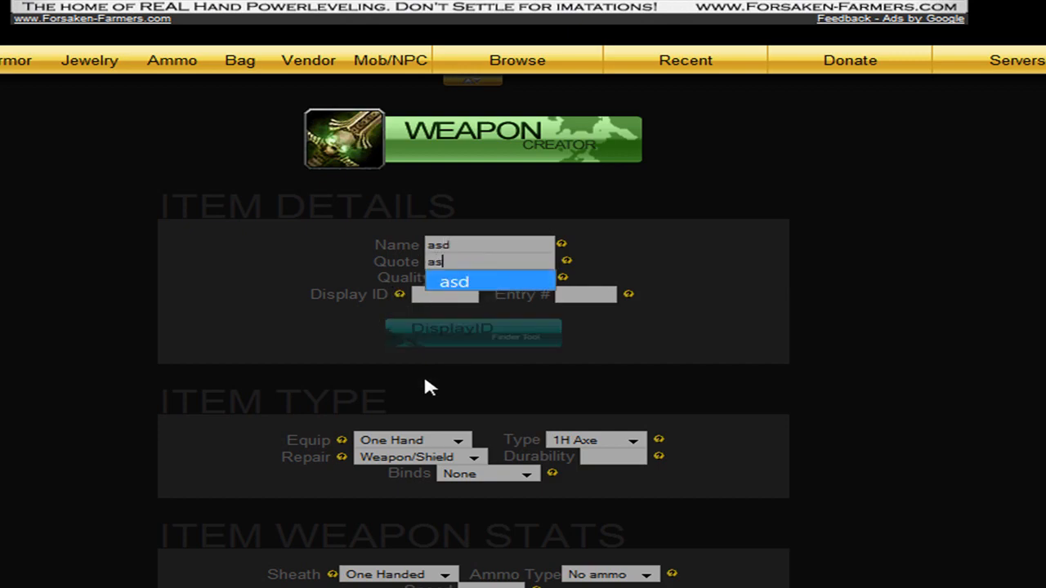
{"action": "scroll", "scroll_direction": "down", "scroll_amount": 3}
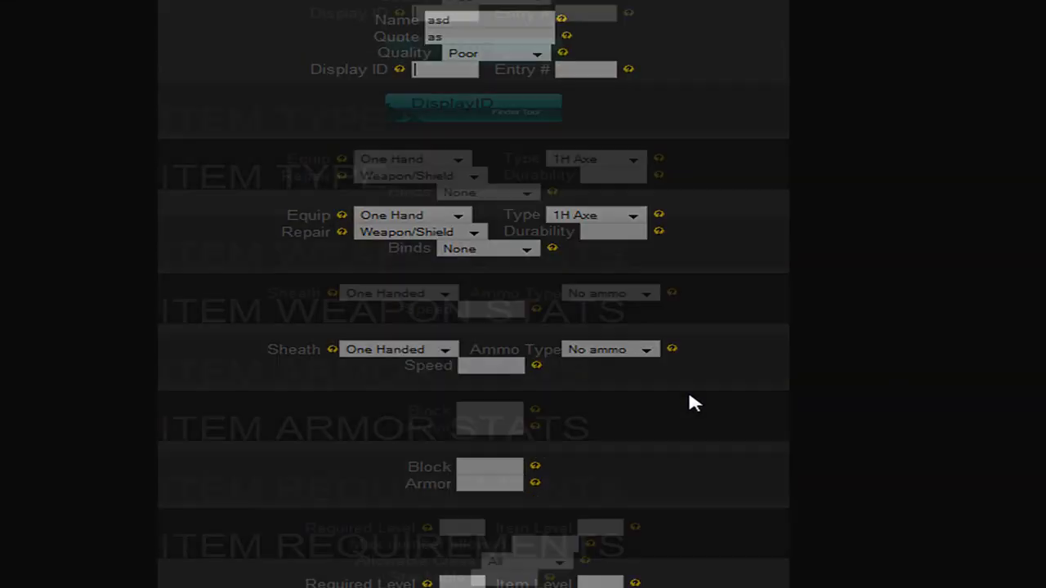
{"action": "scroll", "scroll_direction": "down", "scroll_amount": 3}
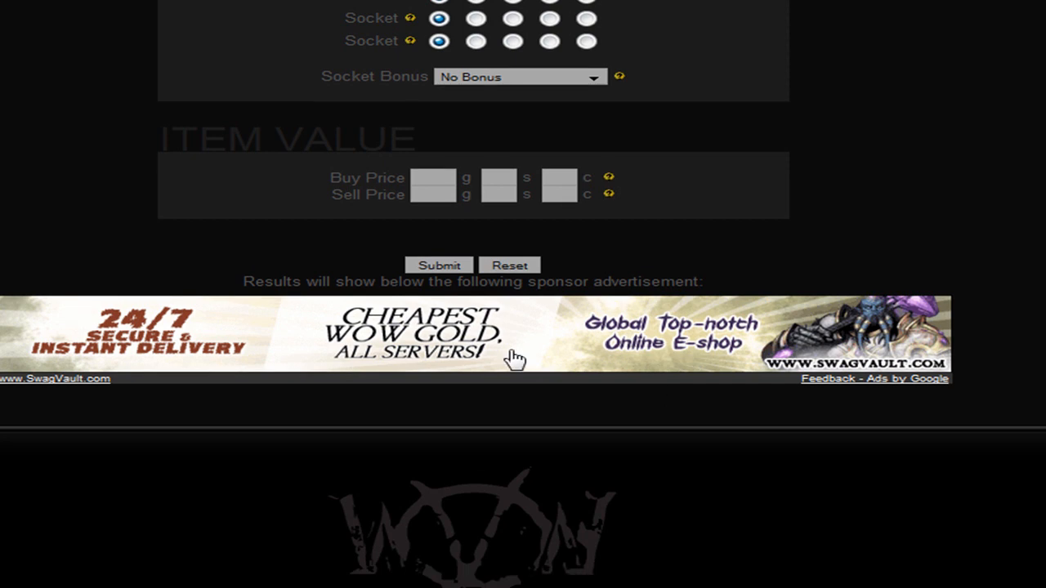
{"action": "left_click", "coordinate": [439, 265]}
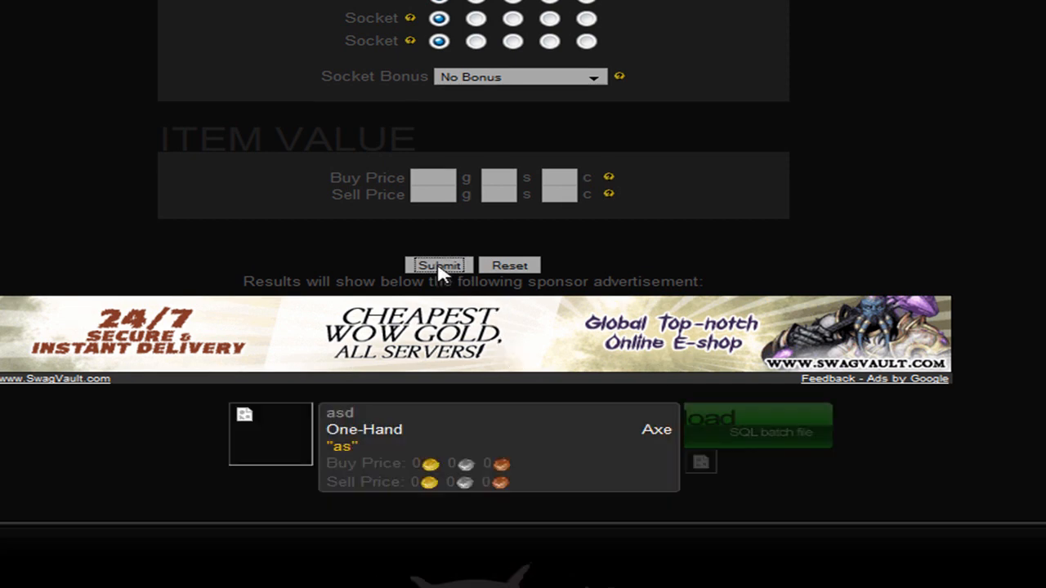
Step: Download the Ascent (Rev1-Now) SQL batch for asd, opening it with HeidiSQL
{"action": "left_click", "coordinate": [439, 264]}
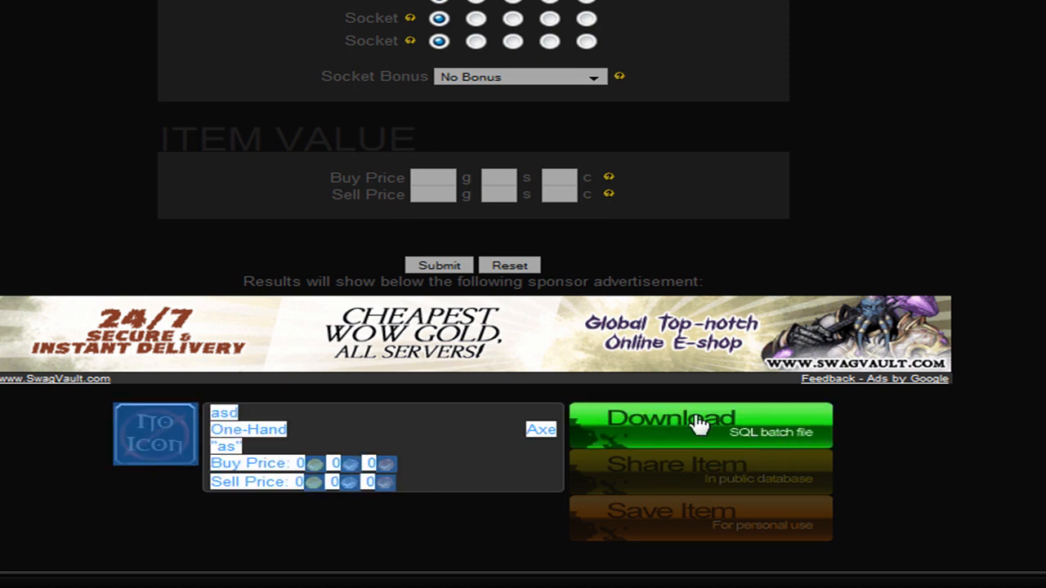
{"action": "mouse_move", "coordinate": [764, 447]}
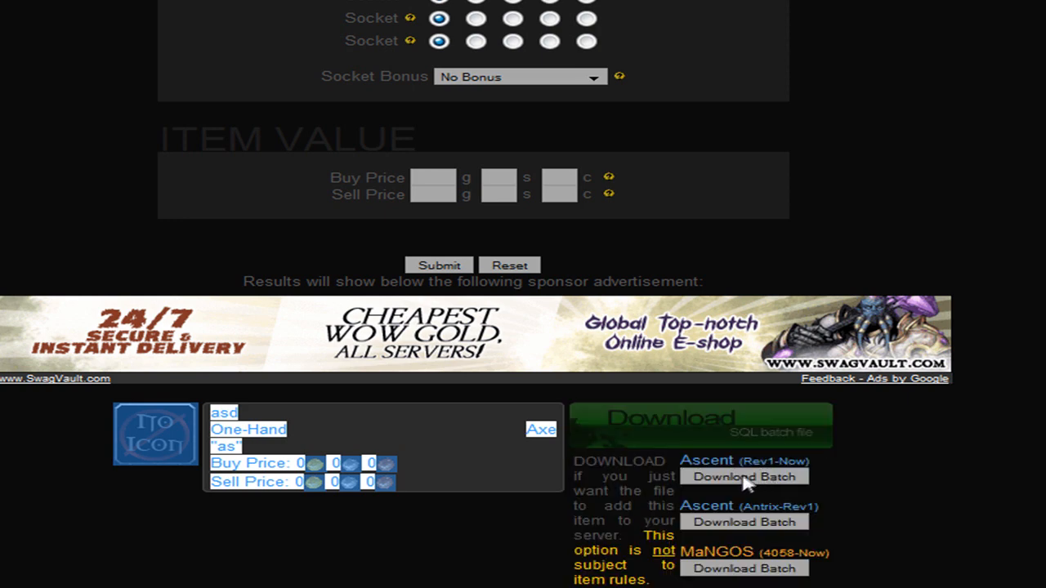
{"action": "scroll", "scroll_direction": "down", "scroll_amount": 3}
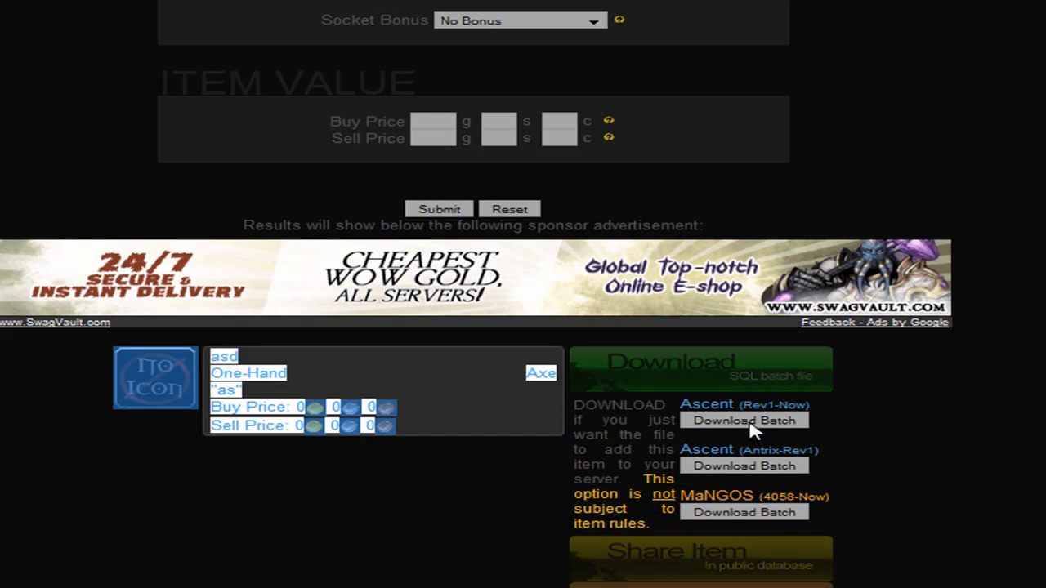
{"action": "left_click", "coordinate": [744, 420]}
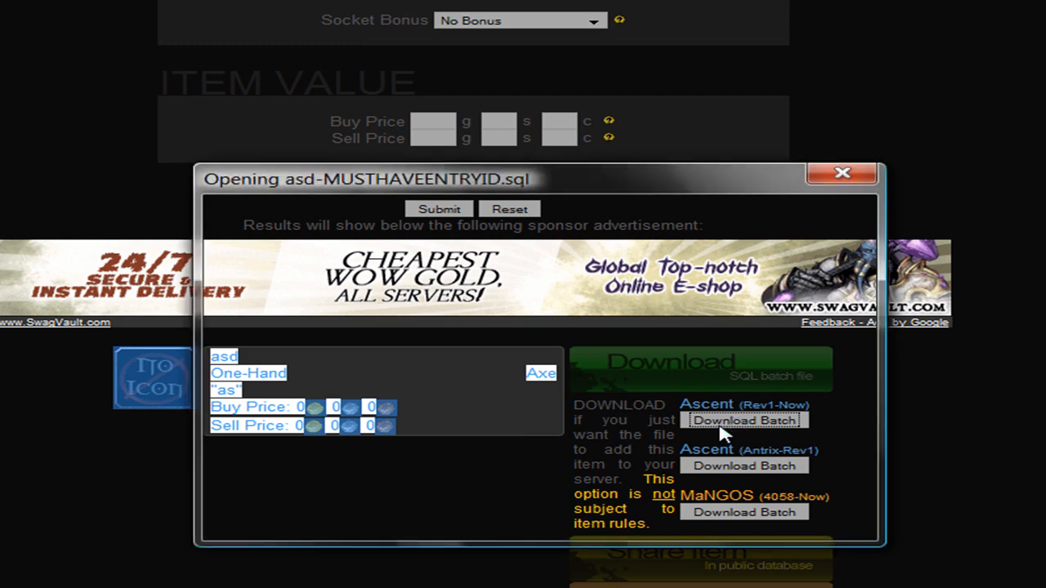
{"action": "left_click", "coordinate": [743, 420]}
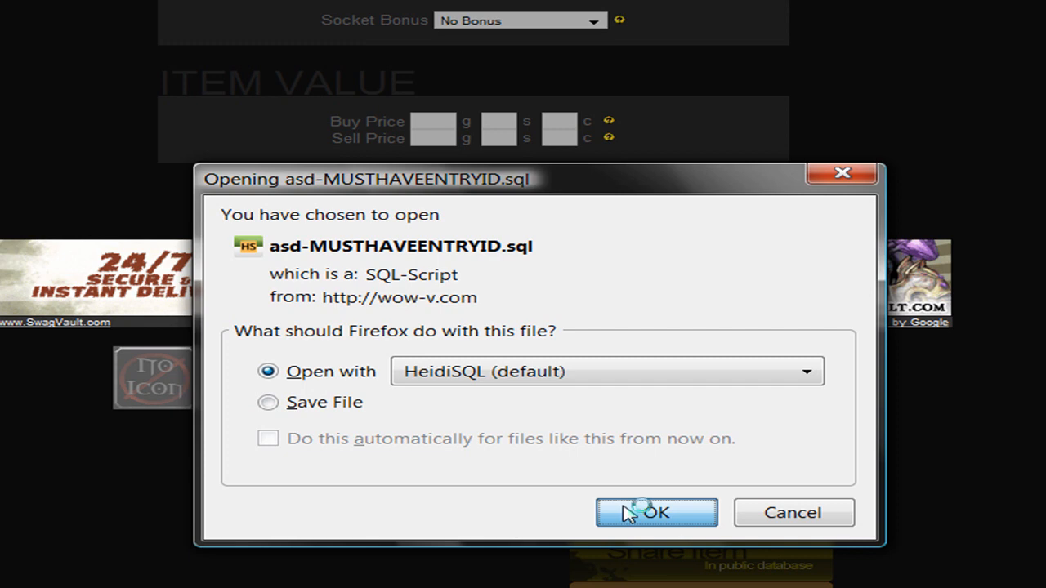
Step: Hand the batch file to HeidiSQL, close the Downloads list, and bring back the Weapon Creator
{"action": "left_click", "coordinate": [656, 512]}
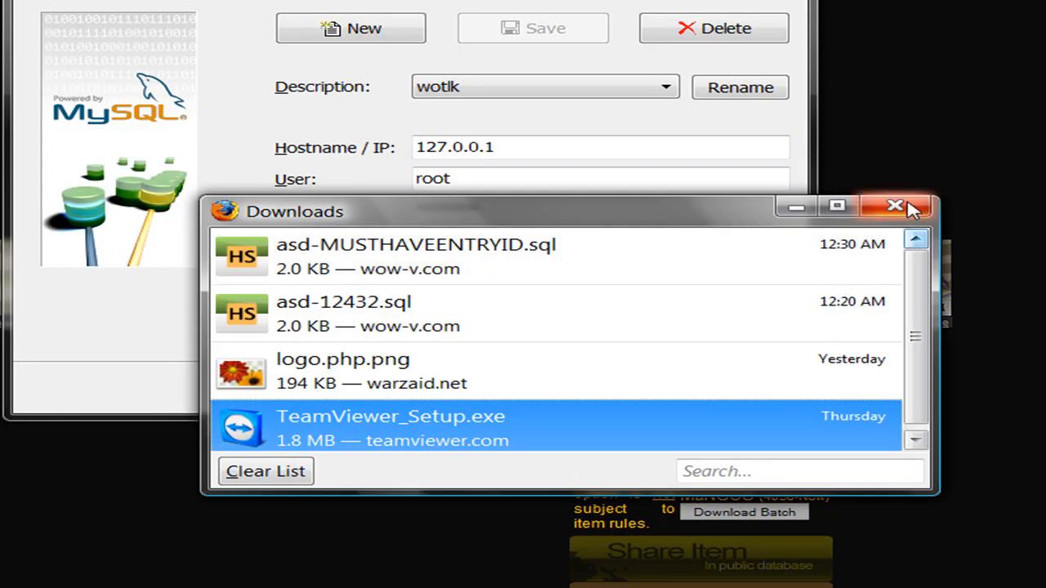
{"action": "left_click", "coordinate": [894, 206]}
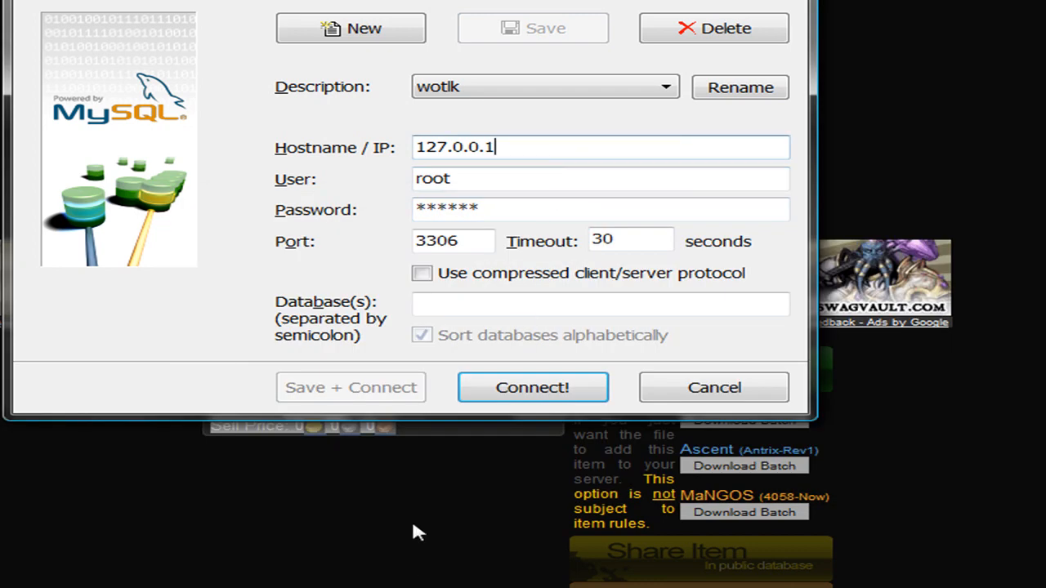
{"action": "left_click", "coordinate": [532, 387]}
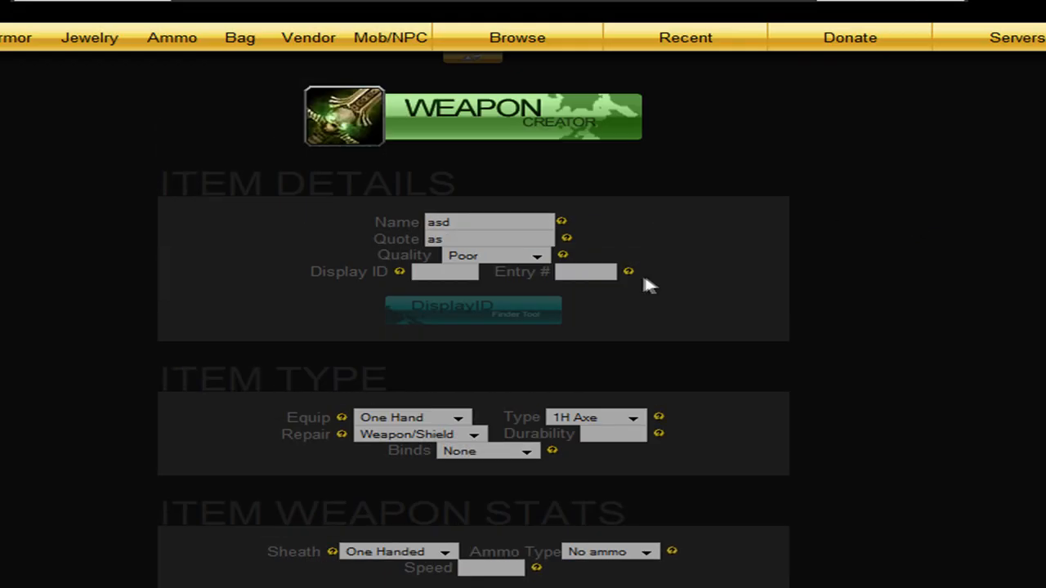
Step: Resubmit the asd weapon and download its Ascent (Rev1-Now) batch file, asd-12345.sql
{"action": "scroll", "scroll_direction": "down", "scroll_amount": 3}
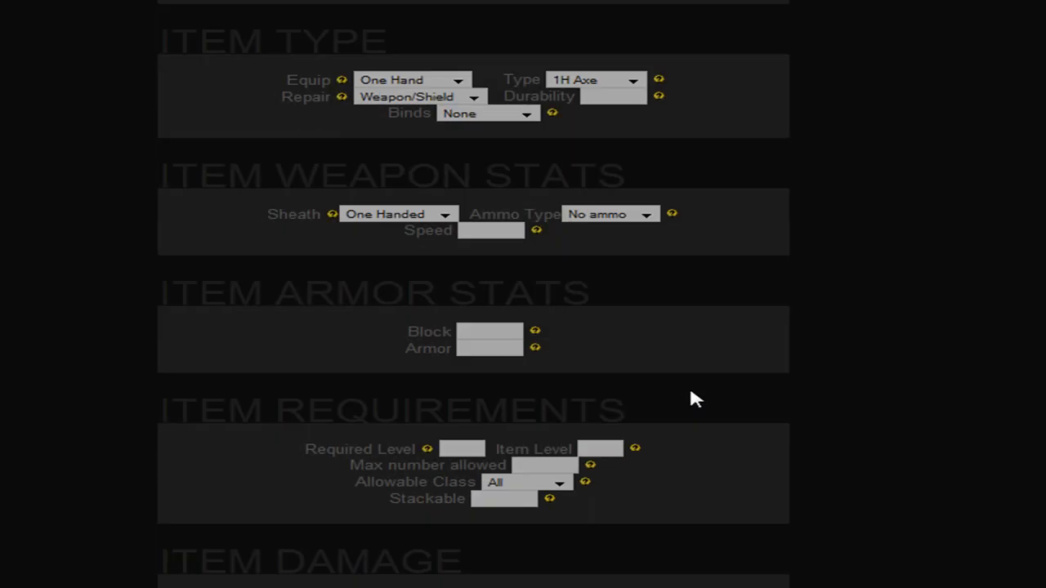
{"action": "left_click", "coordinate": [439, 96]}
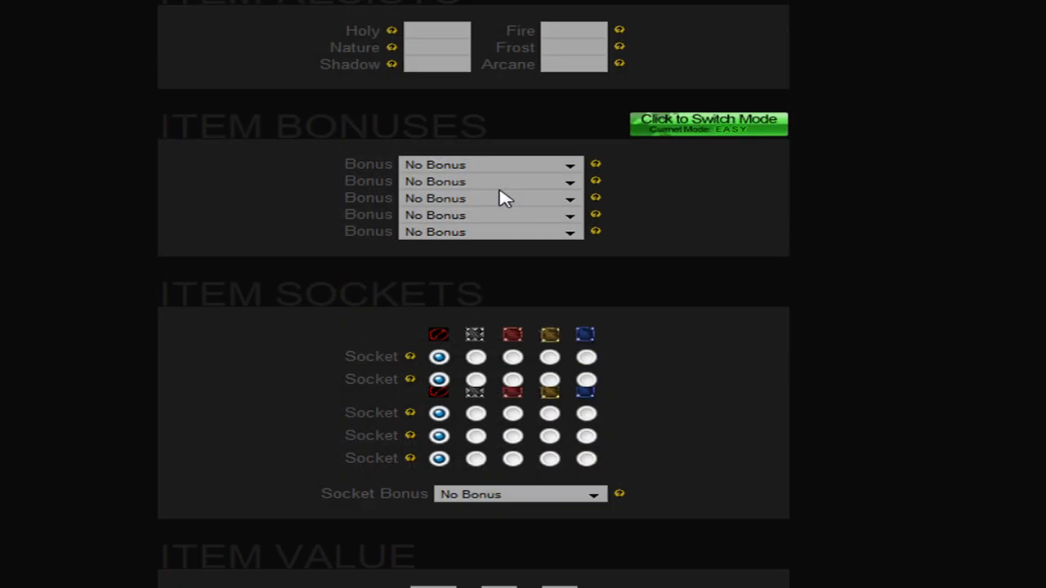
{"action": "scroll", "scroll_direction": "down", "scroll_amount": 3}
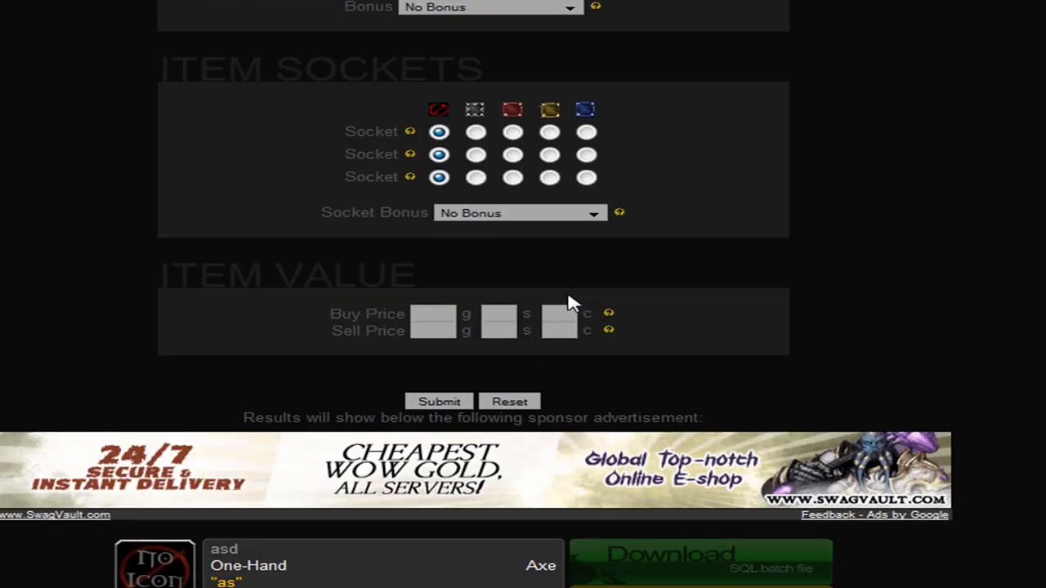
{"action": "scroll", "scroll_direction": "down", "scroll_amount": 3}
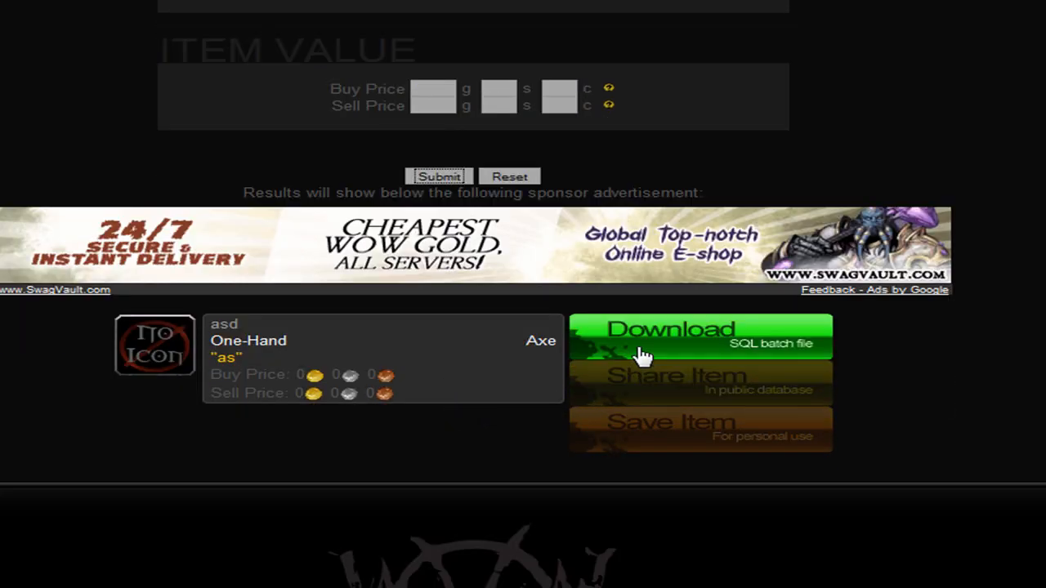
{"action": "left_click", "coordinate": [670, 335]}
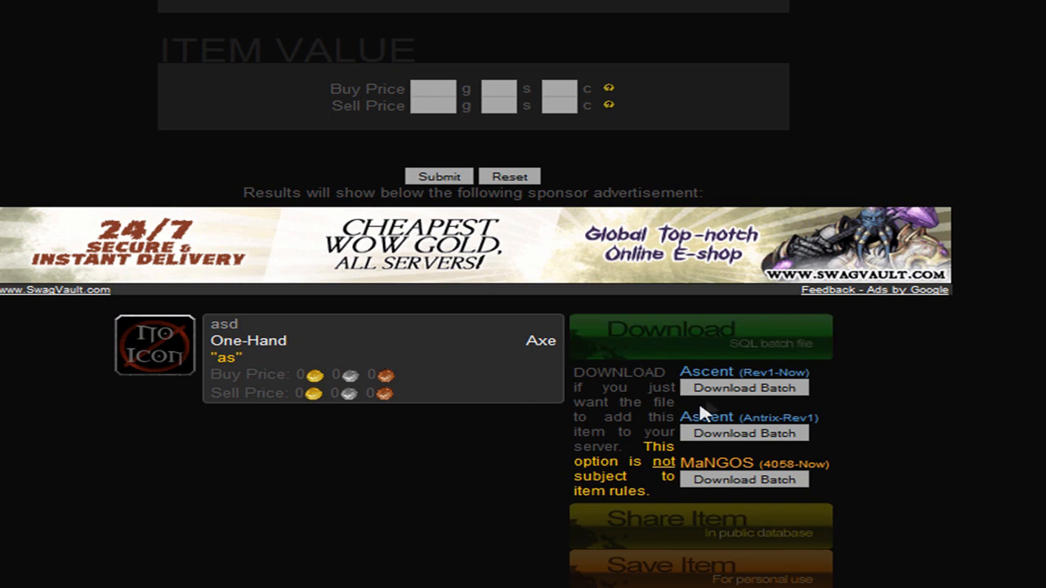
{"action": "left_click", "coordinate": [743, 387]}
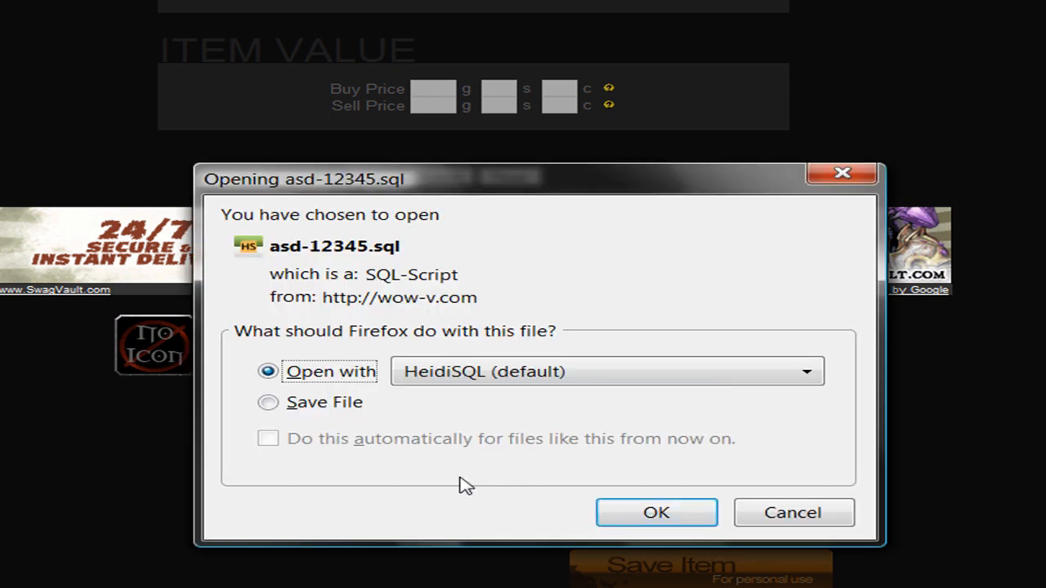
Step: Open asd-12345.sql with HeidiSQL to bring up the wotlk connection window
{"action": "left_click", "coordinate": [657, 512]}
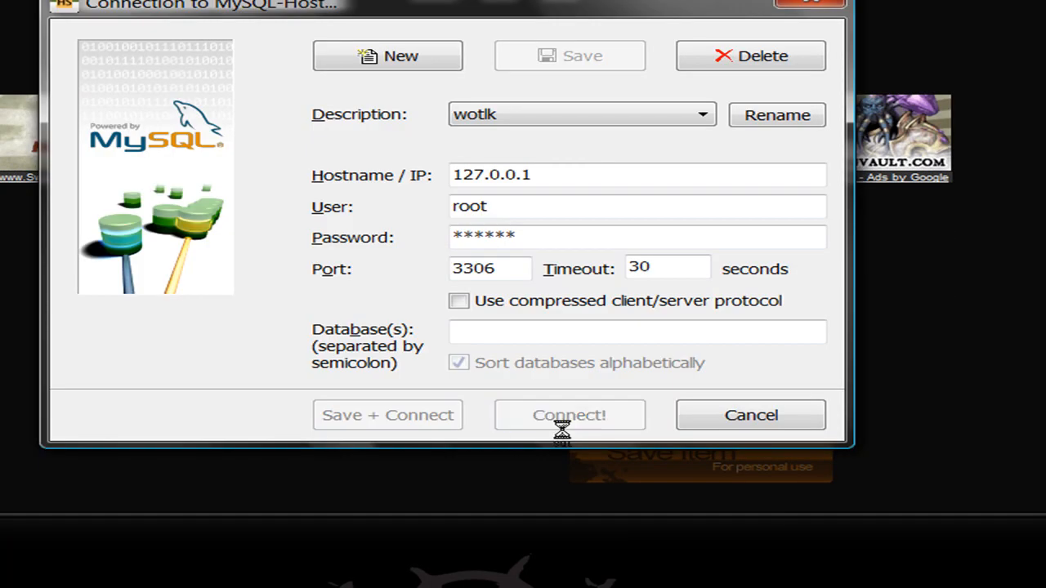
Step: Connect to 127.0.0.1 and open the world database's items table structure
{"action": "left_click", "coordinate": [569, 415]}
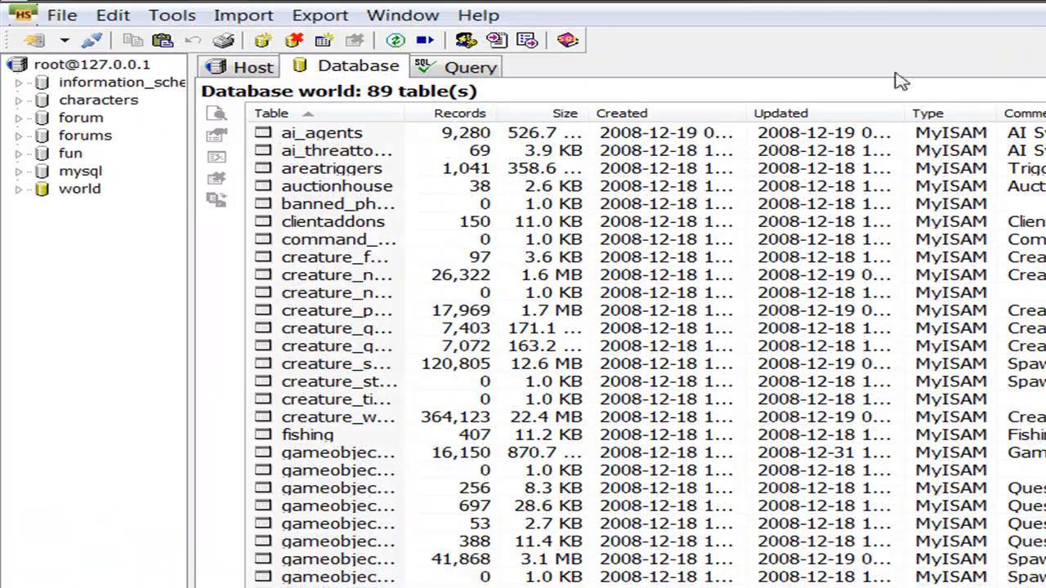
{"action": "left_click", "coordinate": [79, 189]}
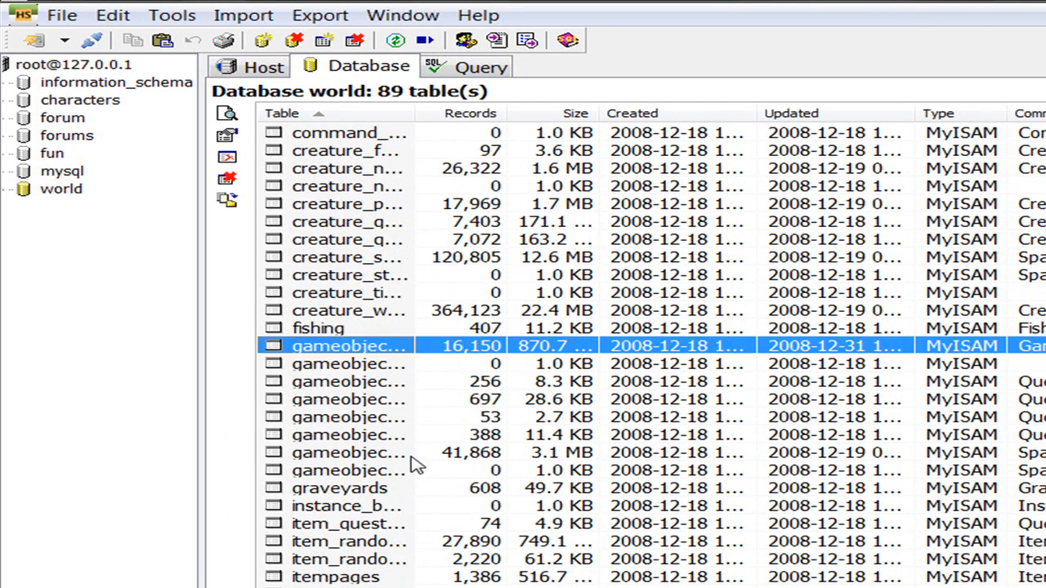
{"action": "scroll", "scroll_direction": "down", "scroll_amount": 3}
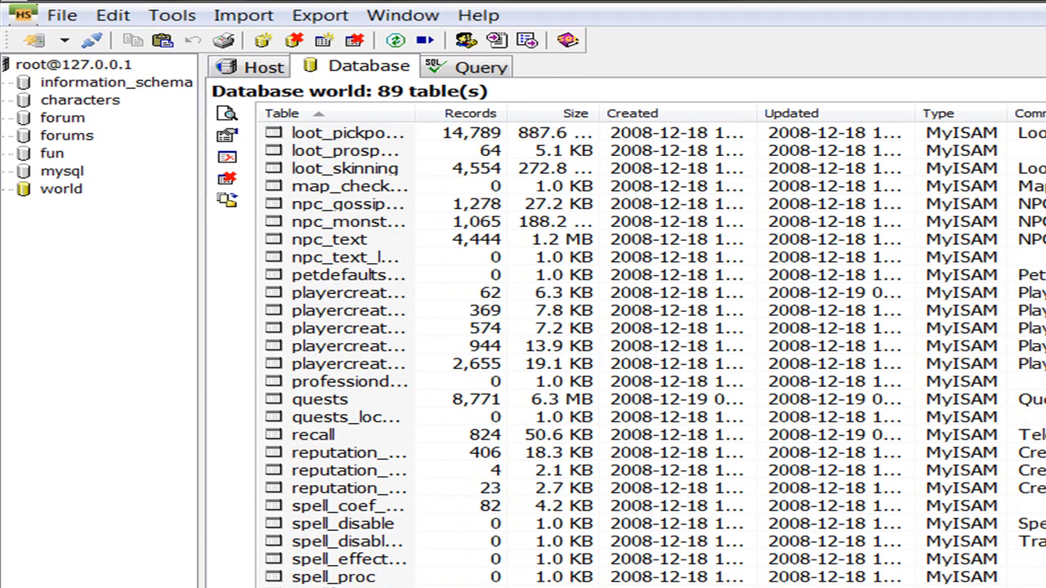
{"action": "scroll", "scroll_direction": "down", "scroll_amount": 3}
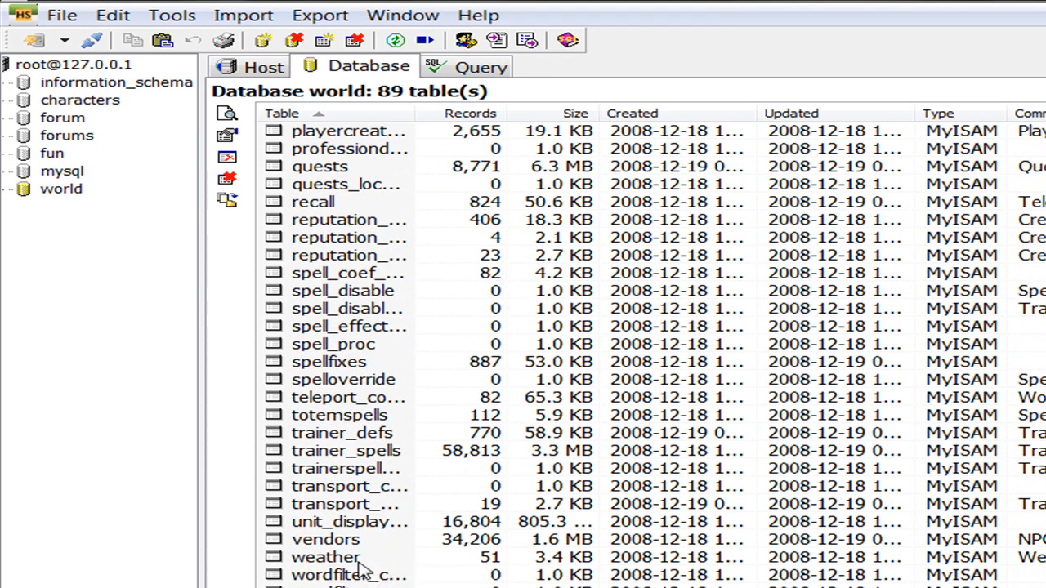
{"action": "mouse_move", "coordinate": [356, 552]}
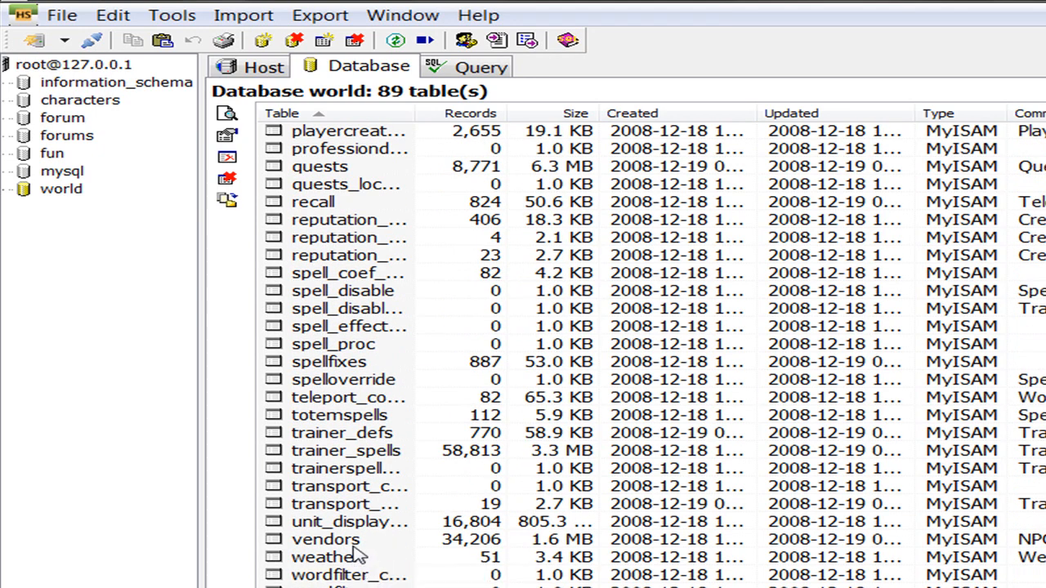
{"action": "left_click", "coordinate": [325, 538]}
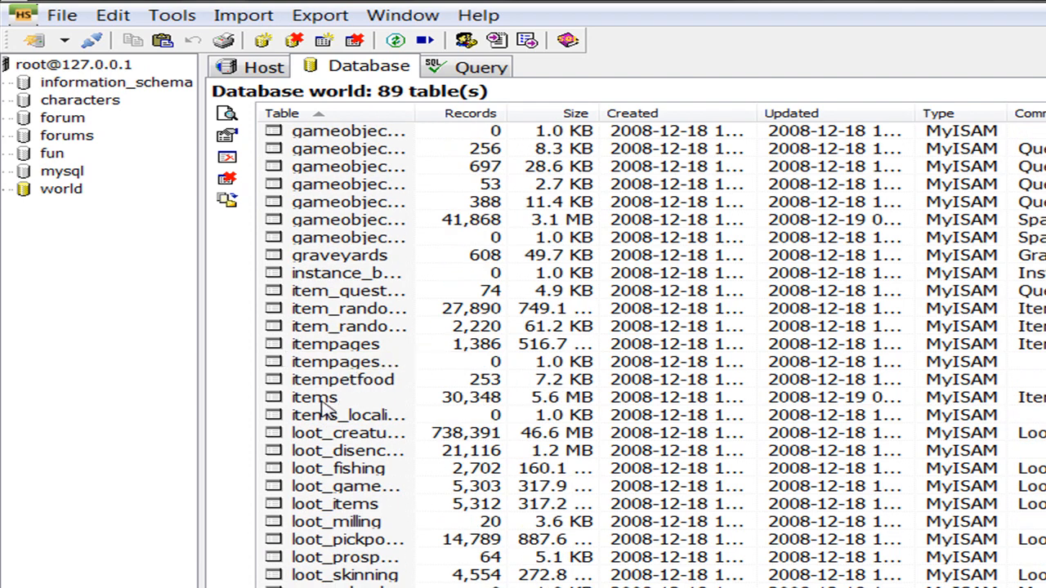
{"action": "double_click", "coordinate": [313, 396]}
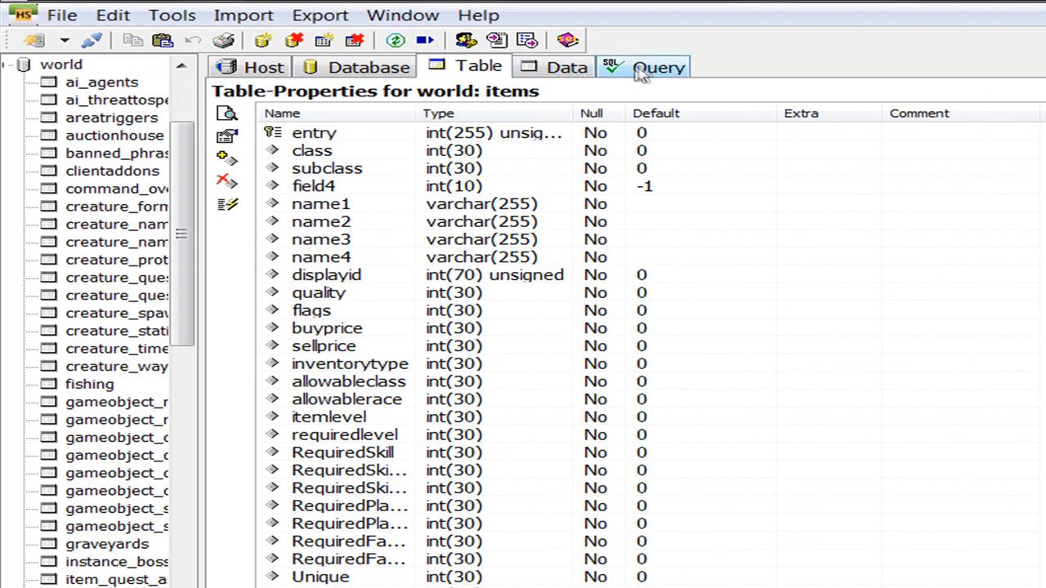
Step: Run the INSERT INTO items statement on world and dismiss the unknown column error
{"action": "left_click", "coordinate": [657, 66]}
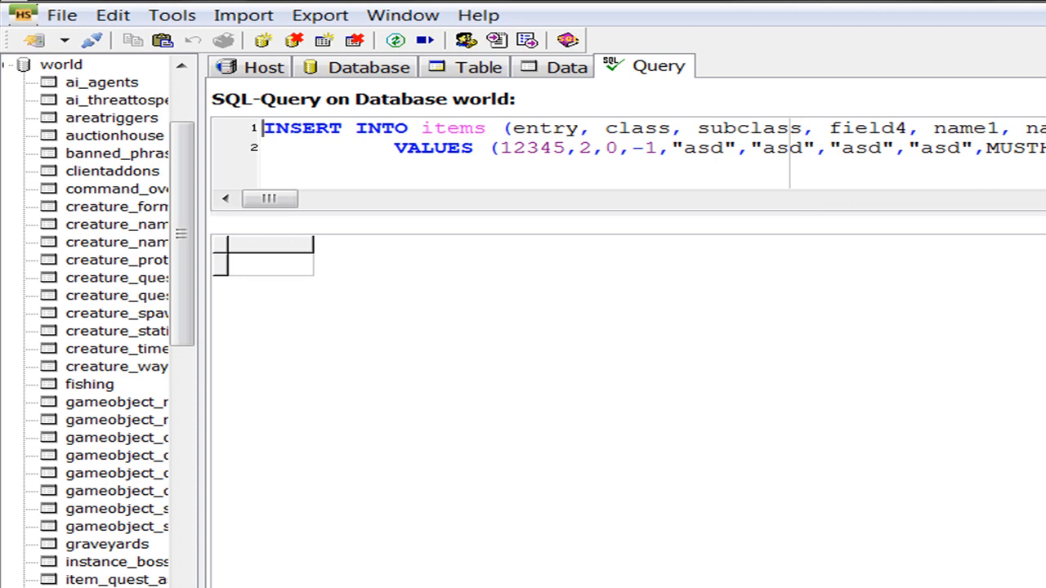
{"action": "left_click", "coordinate": [423, 40]}
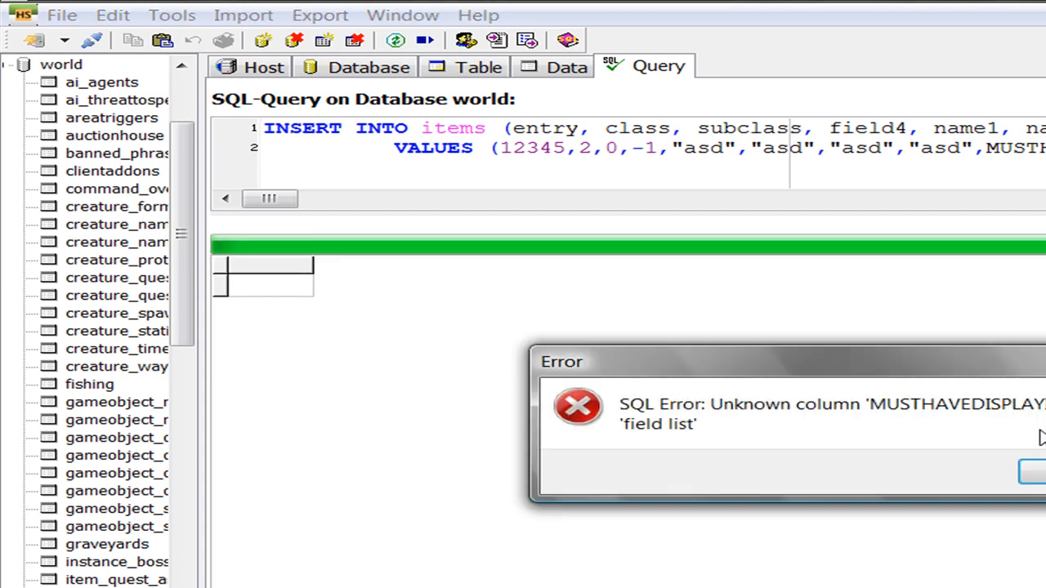
{"action": "left_click", "coordinate": [1031, 473]}
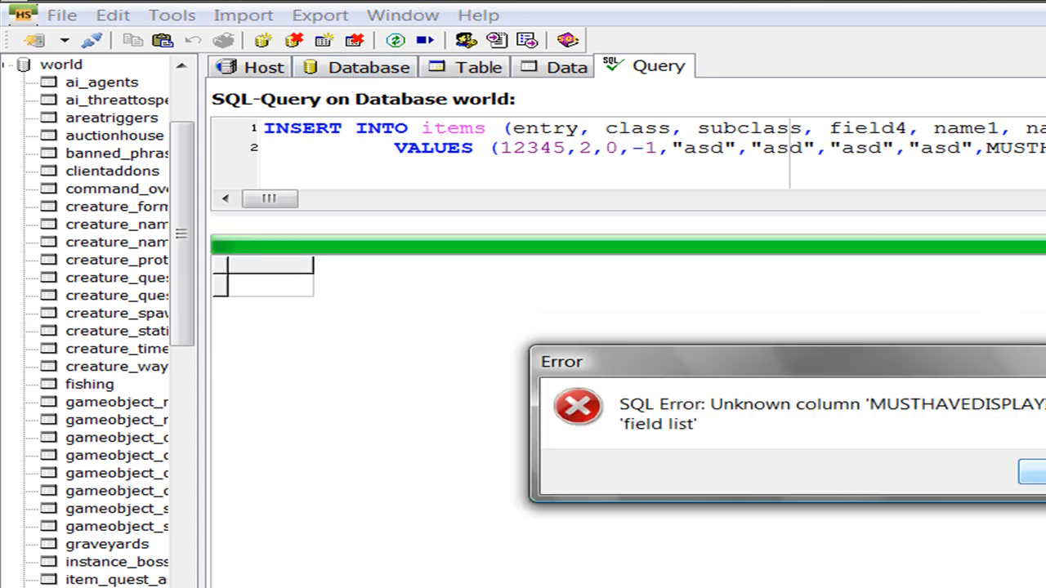
{"action": "left_click", "coordinate": [1031, 472]}
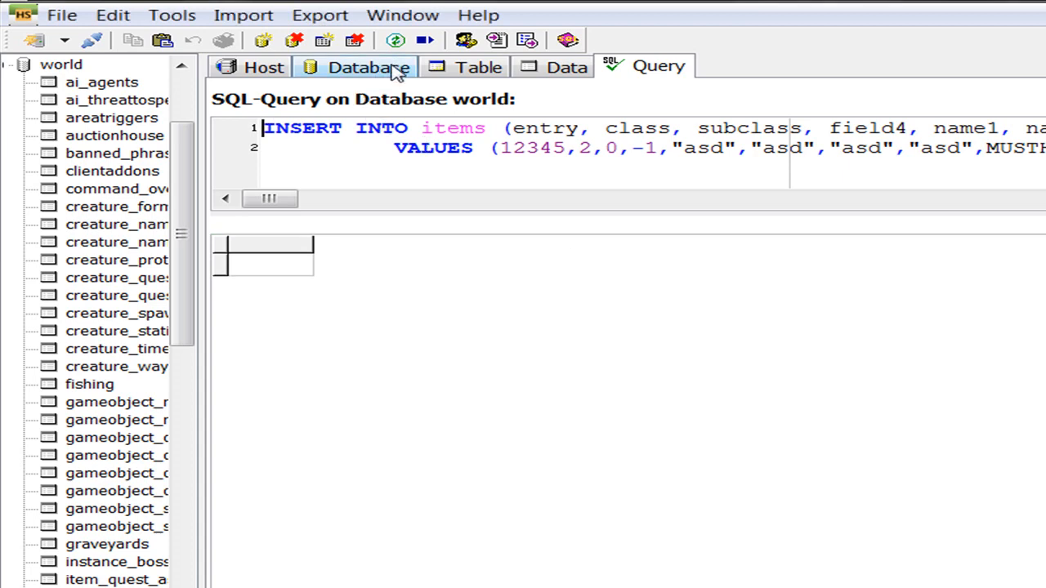
{"action": "left_click", "coordinate": [356, 66]}
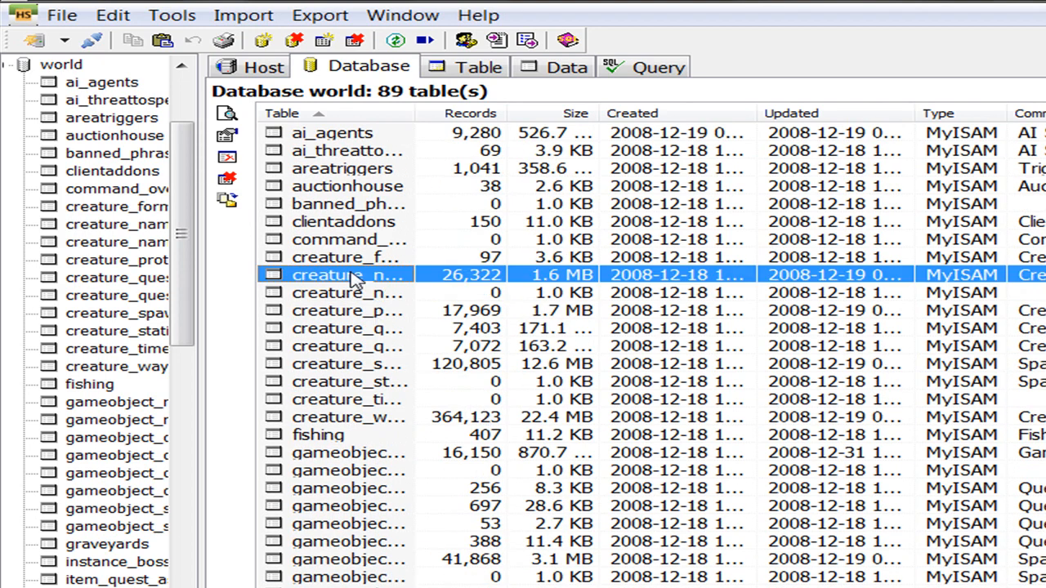
{"action": "mouse_move", "coordinate": [343, 278]}
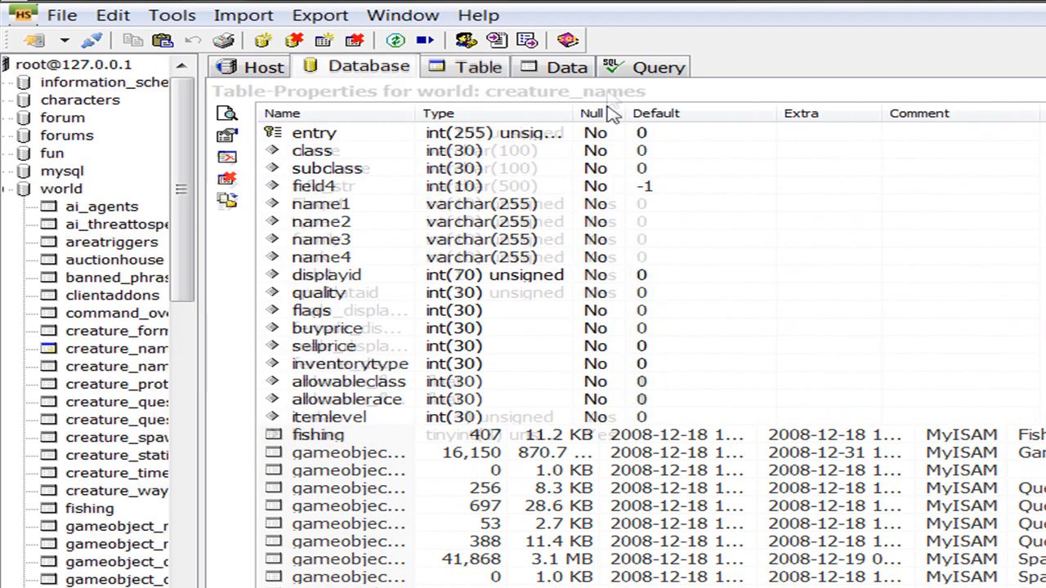
{"action": "left_click", "coordinate": [657, 66]}
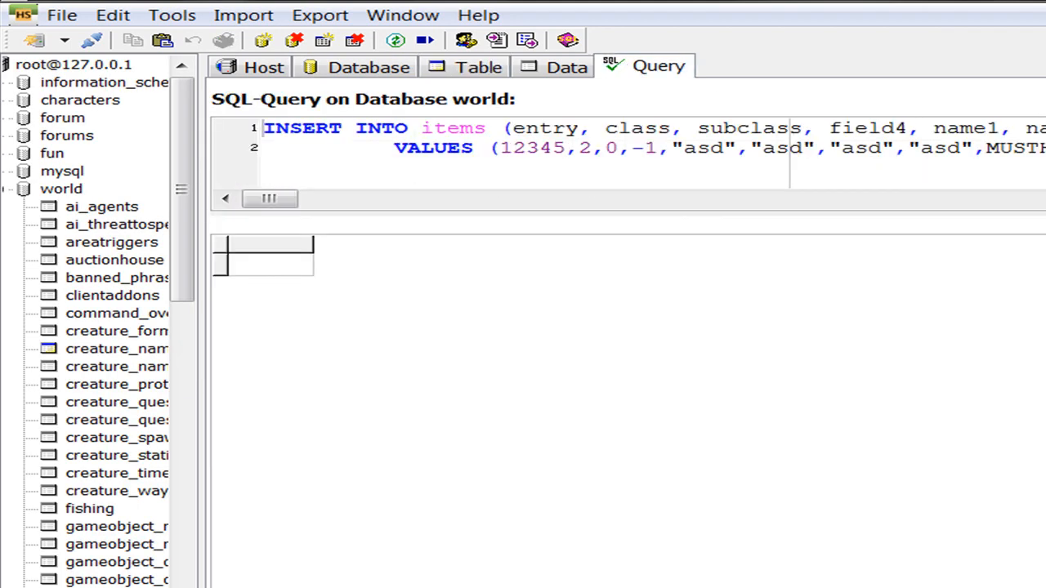